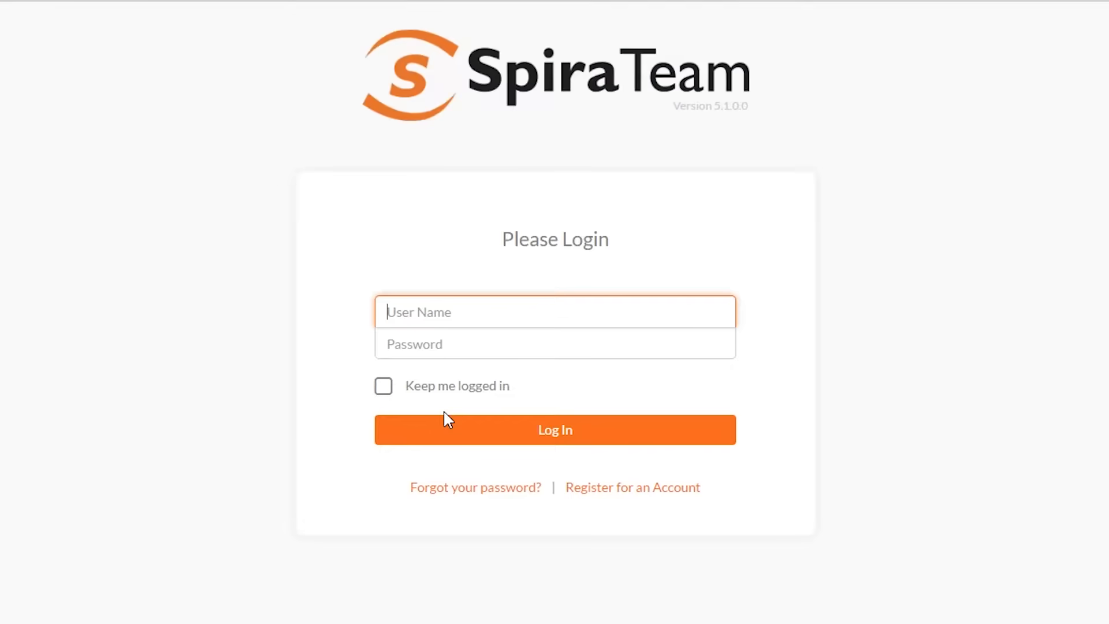
{"action": "mouse_move", "coordinate": [252, 350]}
{"action": "type", "text": "ad"}
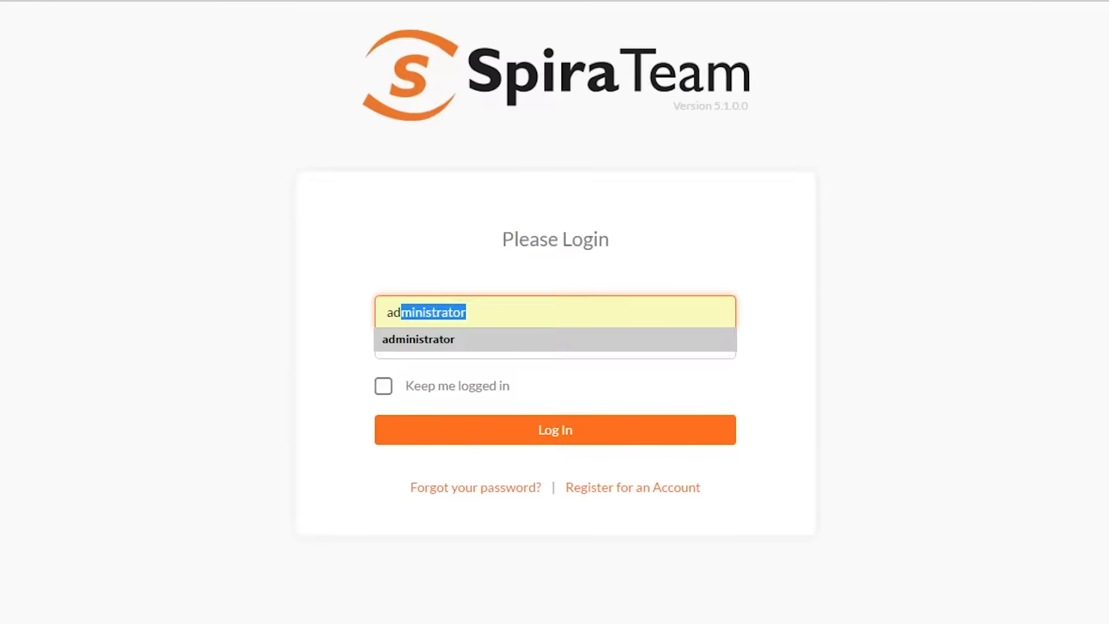
Step: Sign in to SpiraTeam as administrator with the account password
{"action": "left_click", "coordinate": [555, 345]}
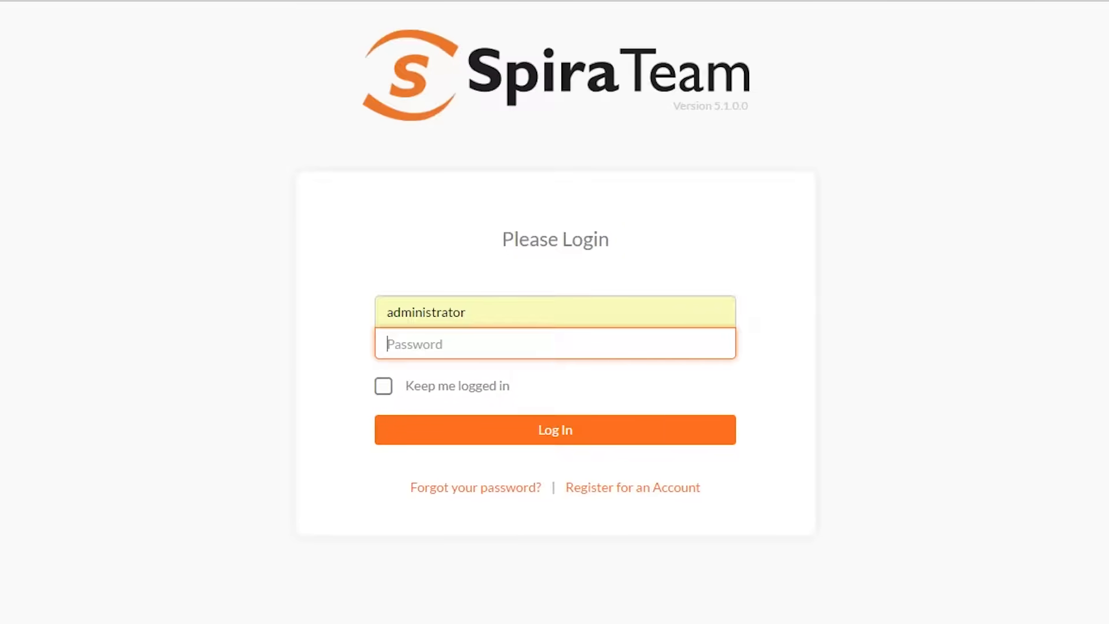
{"action": "type", "text": "••••••"}
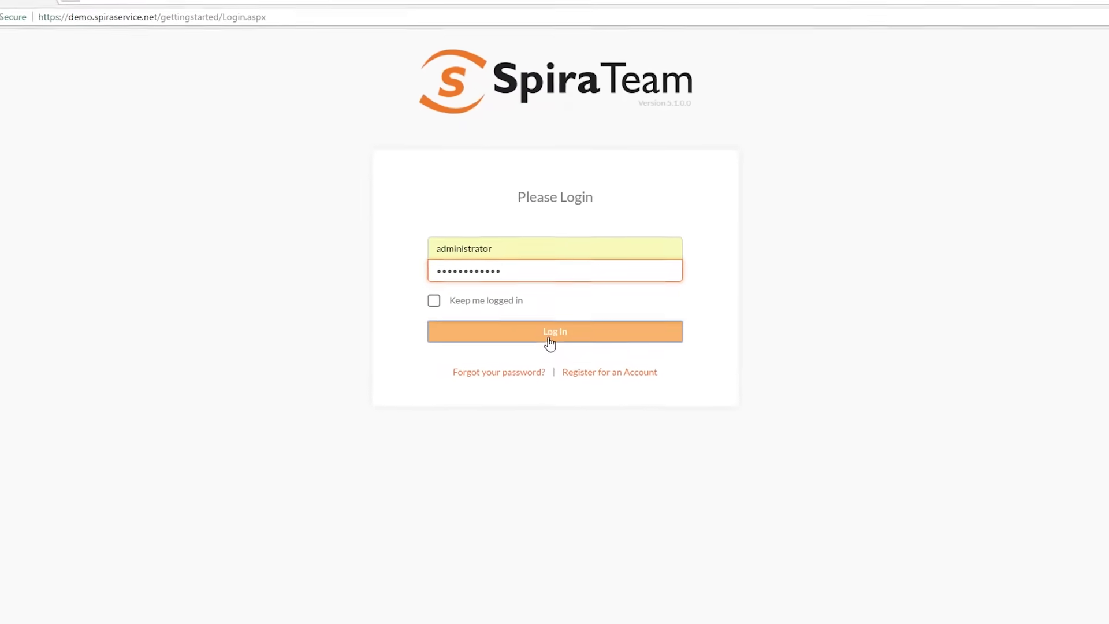
{"action": "left_click", "coordinate": [555, 331]}
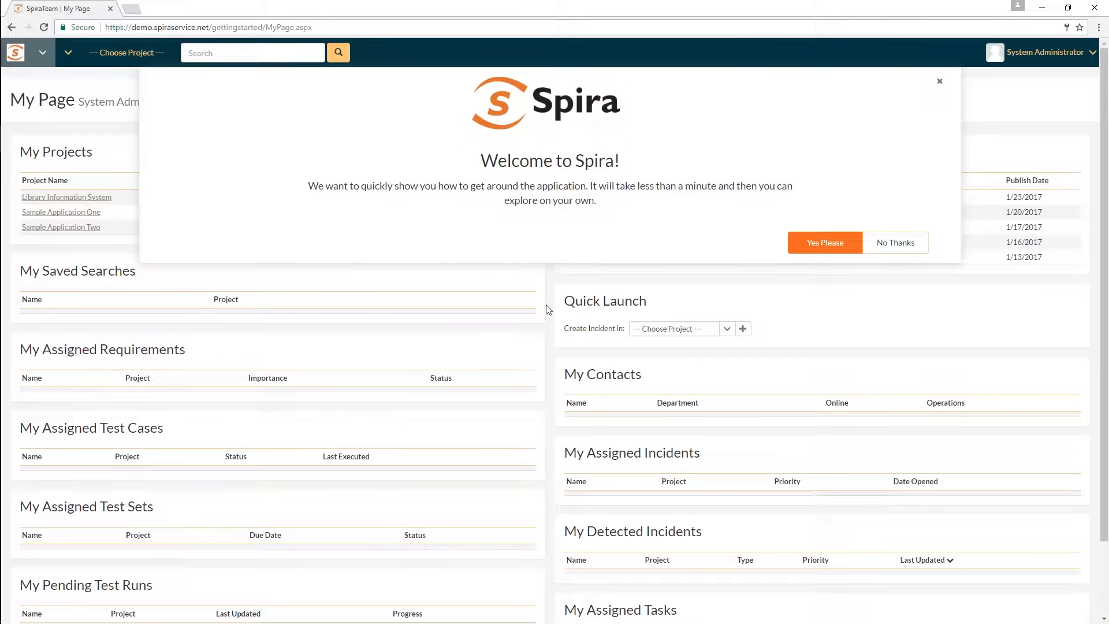
{"action": "mouse_move", "coordinate": [906, 398]}
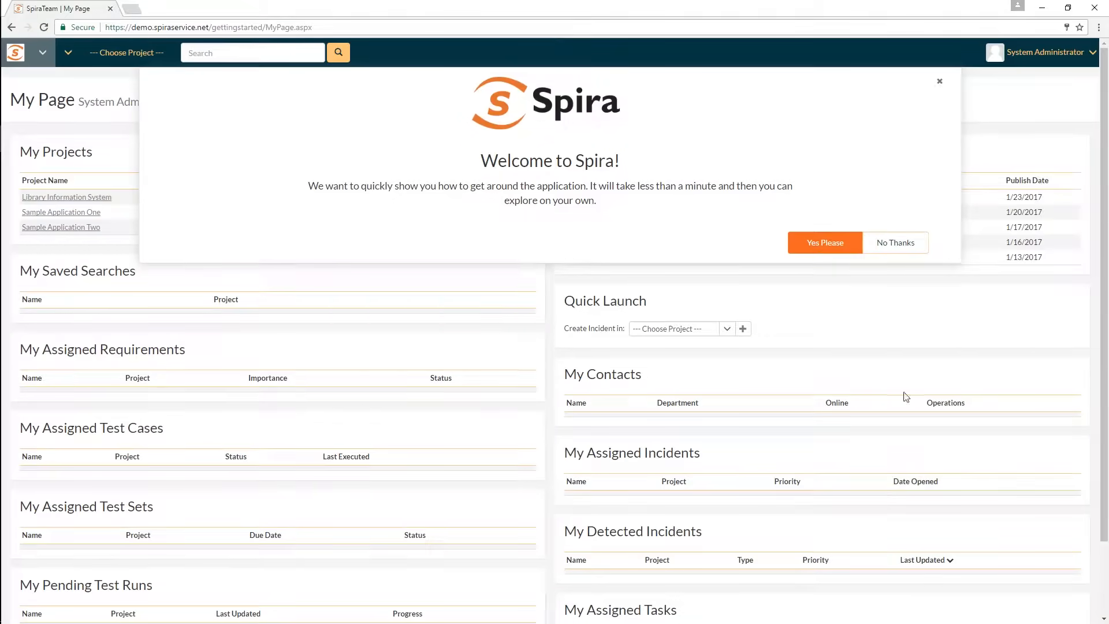
{"action": "mouse_move", "coordinate": [423, 472]}
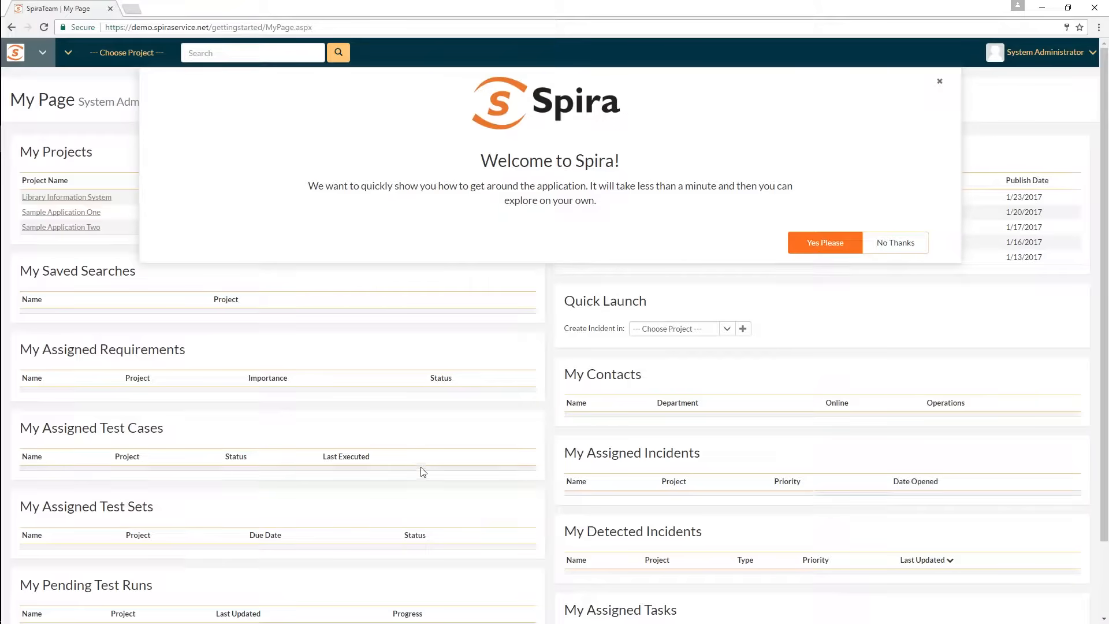
Step: Decline the Welcome to Spira guided tour with No Thanks
{"action": "scroll", "scroll_direction": "down", "scroll_amount": 3}
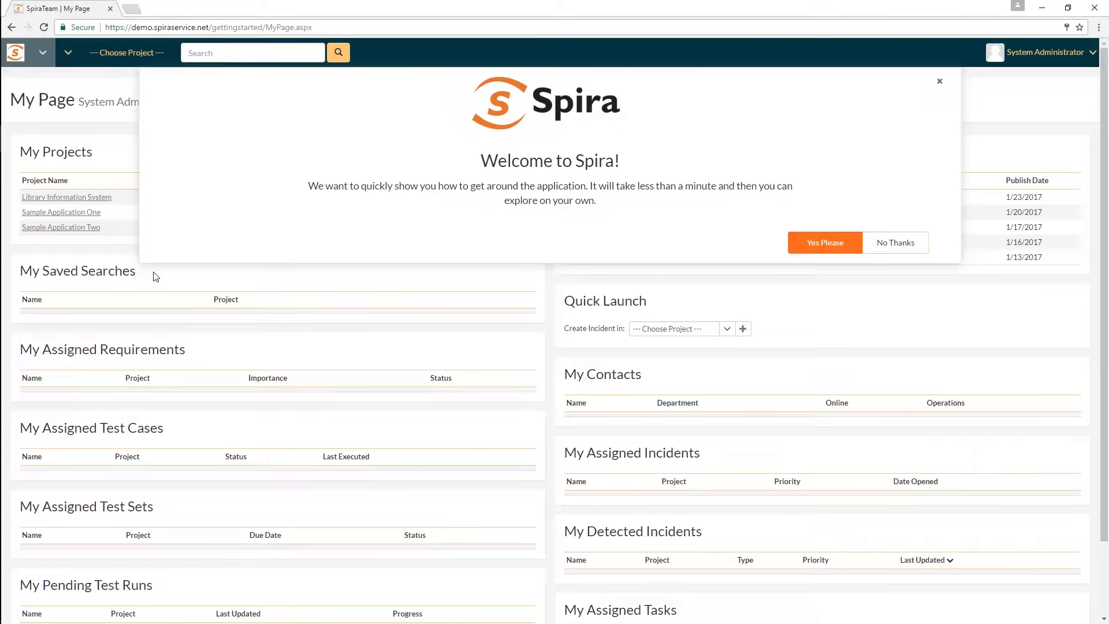
{"action": "mouse_move", "coordinate": [363, 534]}
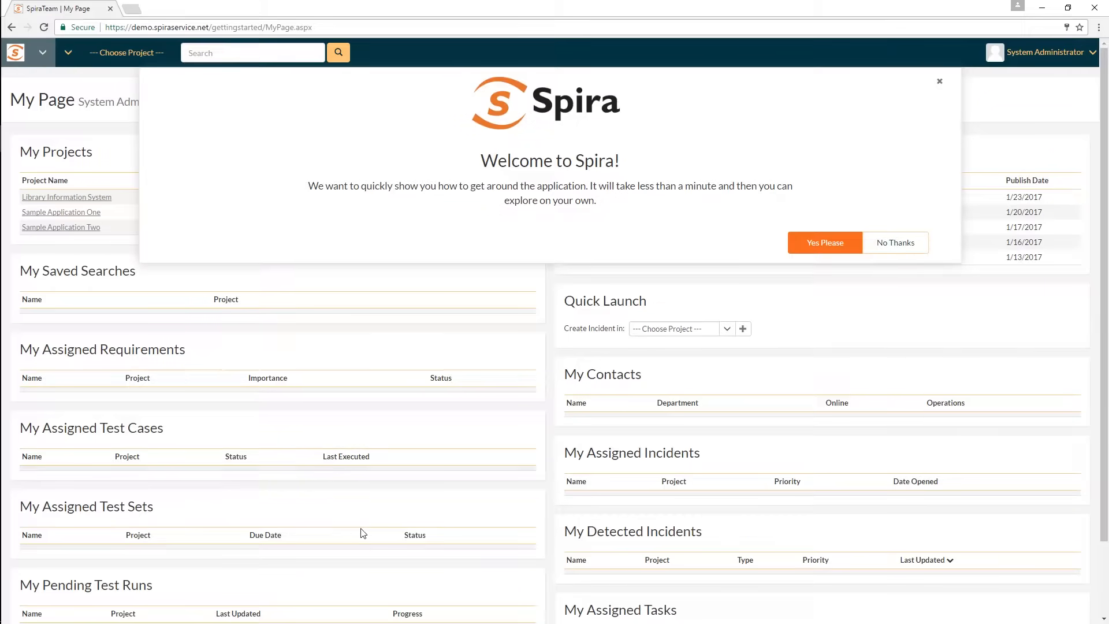
{"action": "mouse_move", "coordinate": [314, 485]}
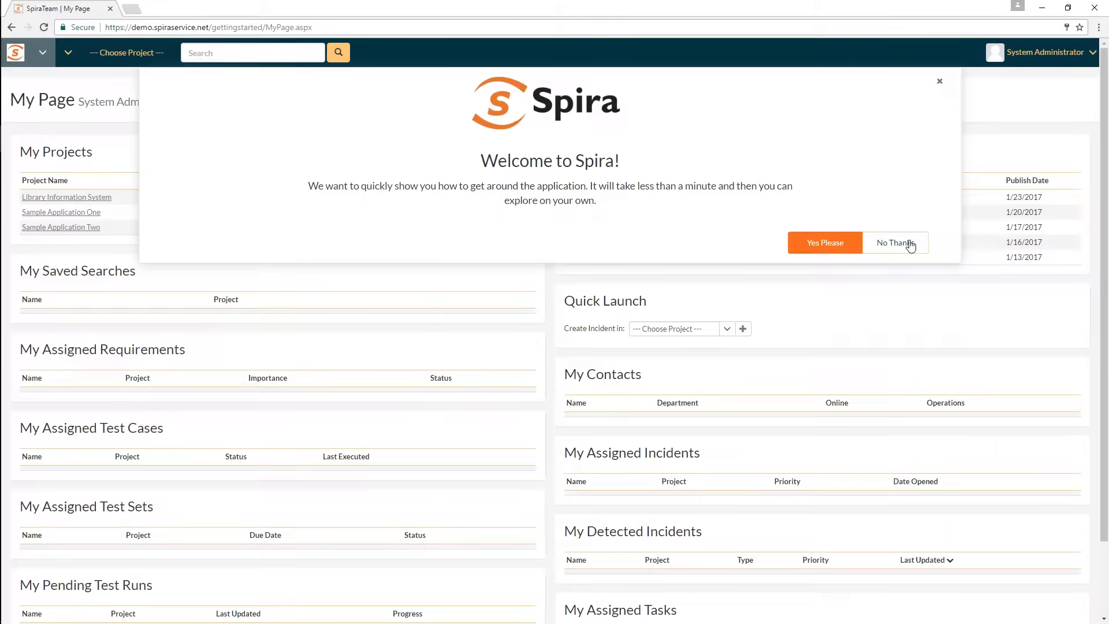
{"action": "left_click", "coordinate": [896, 243]}
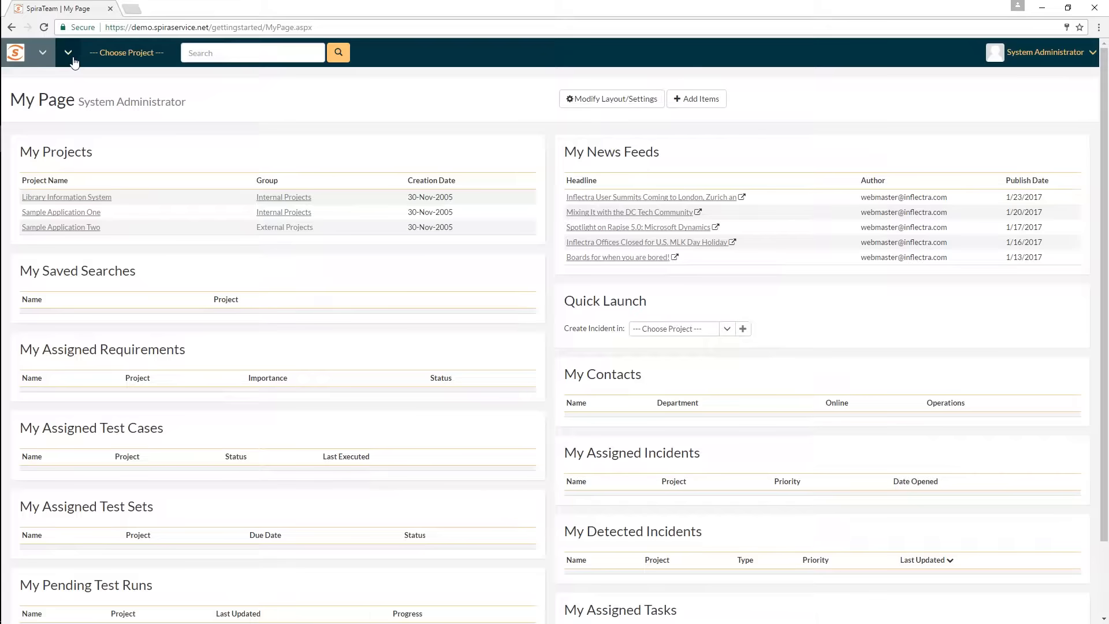
Step: Switch to the Library Information System project and review its home dashboard
{"action": "left_click", "coordinate": [68, 53]}
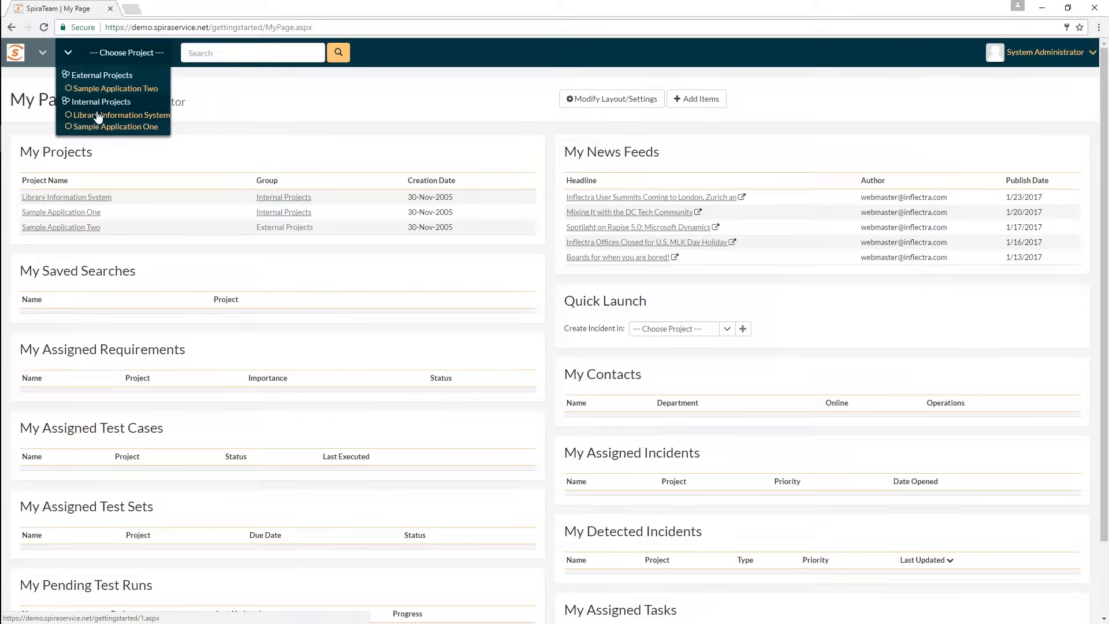
{"action": "left_click", "coordinate": [121, 114]}
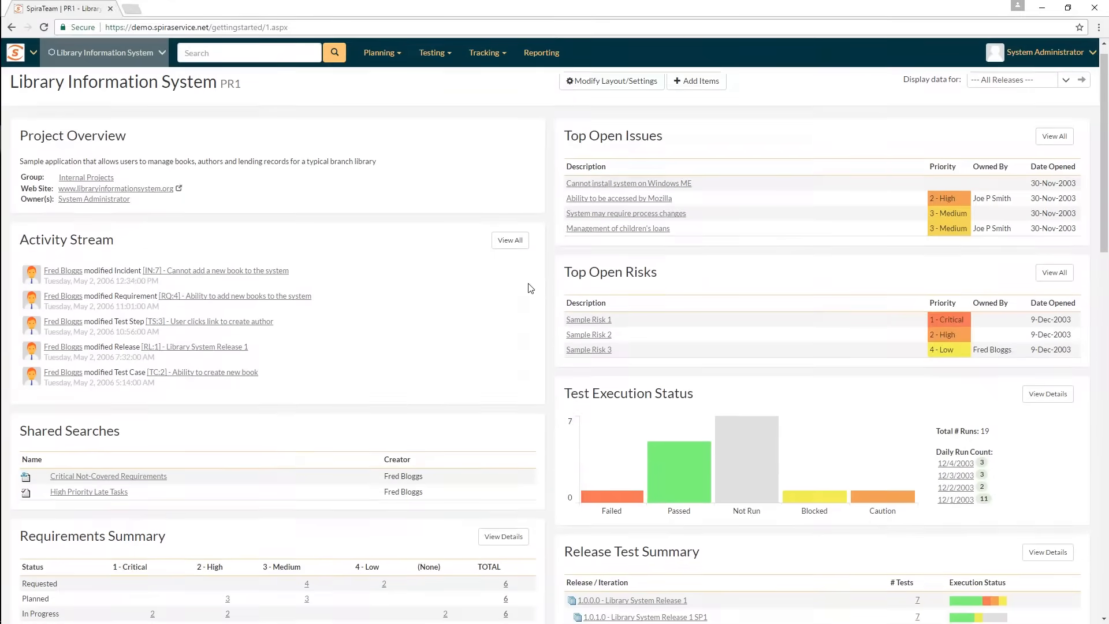
{"action": "scroll", "scroll_direction": "down", "scroll_amount": 3}
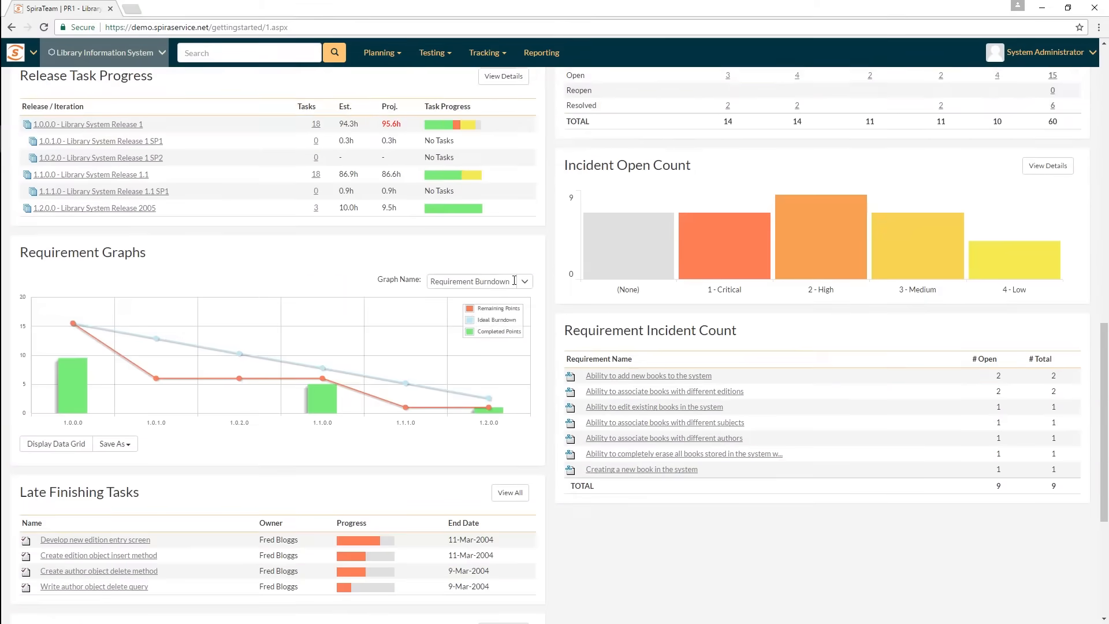
{"action": "scroll", "scroll_direction": "up", "scroll_amount": 3}
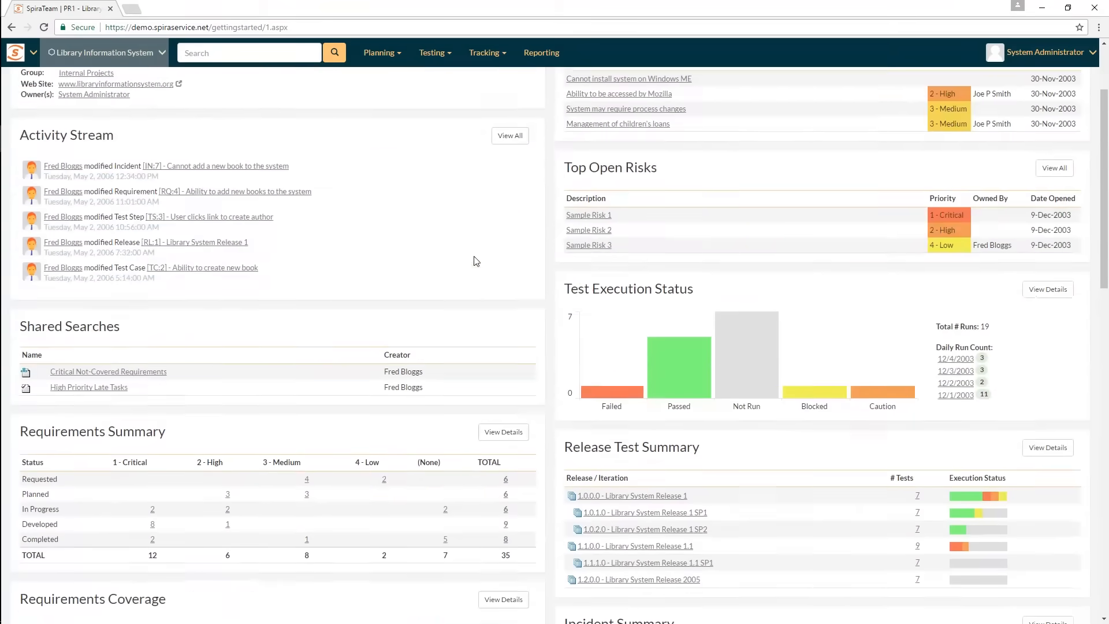
{"action": "scroll", "scroll_direction": "up", "scroll_amount": 3}
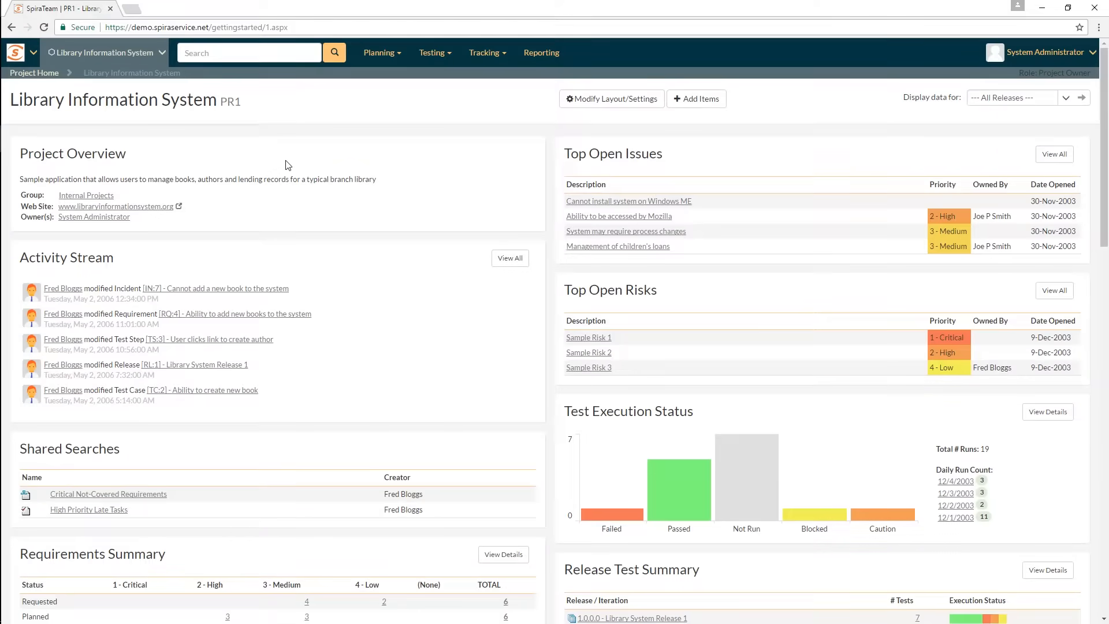
{"action": "left_click", "coordinate": [162, 53]}
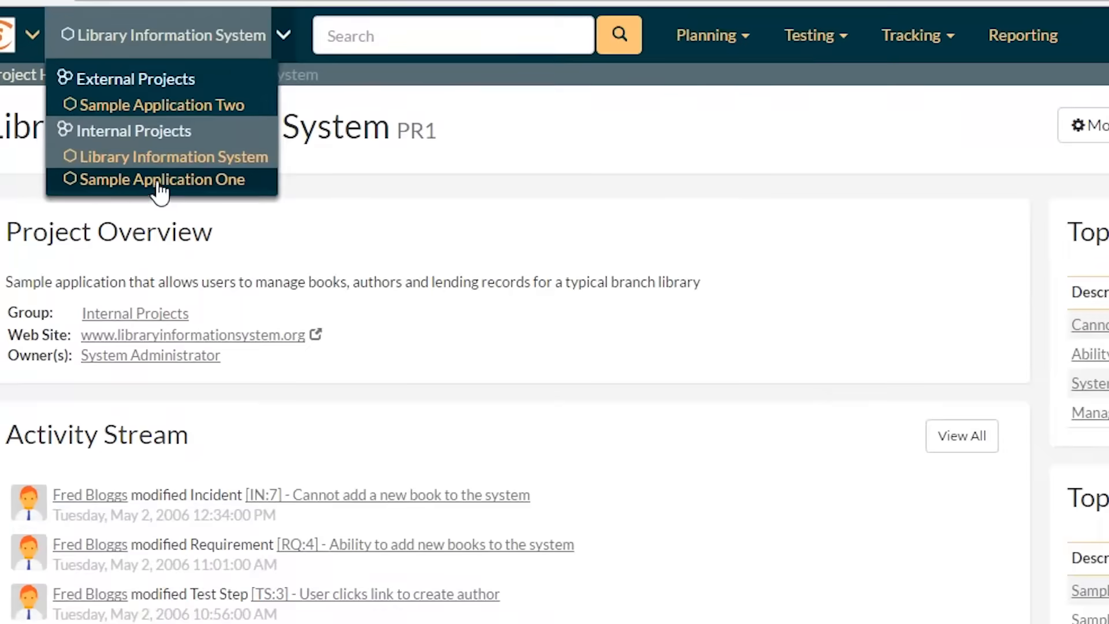
{"action": "mouse_move", "coordinate": [138, 140]}
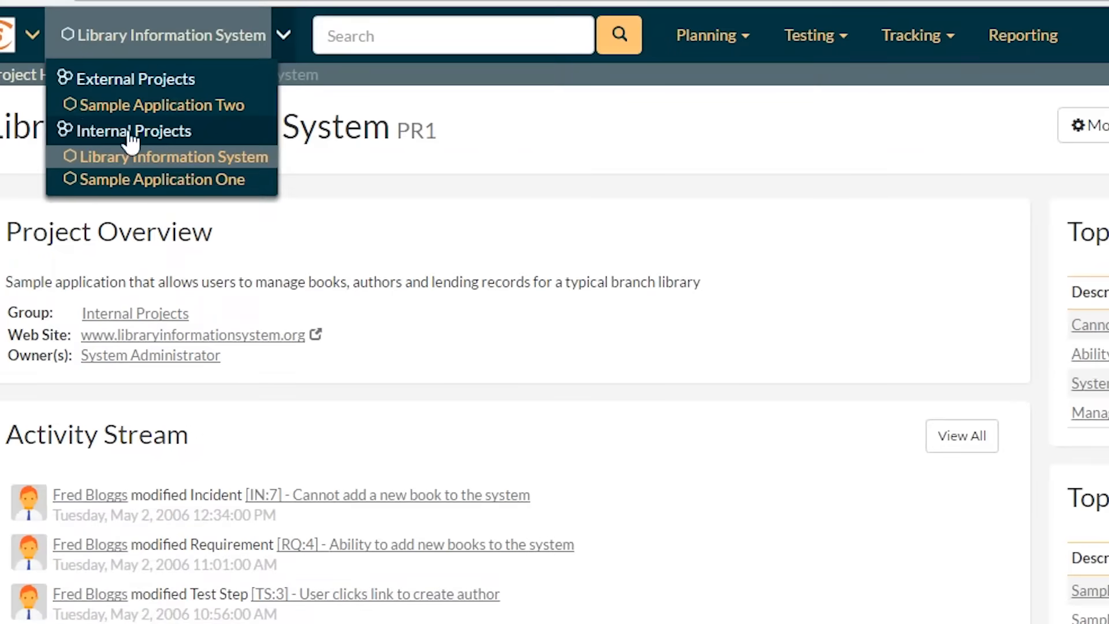
{"action": "mouse_move", "coordinate": [185, 106]}
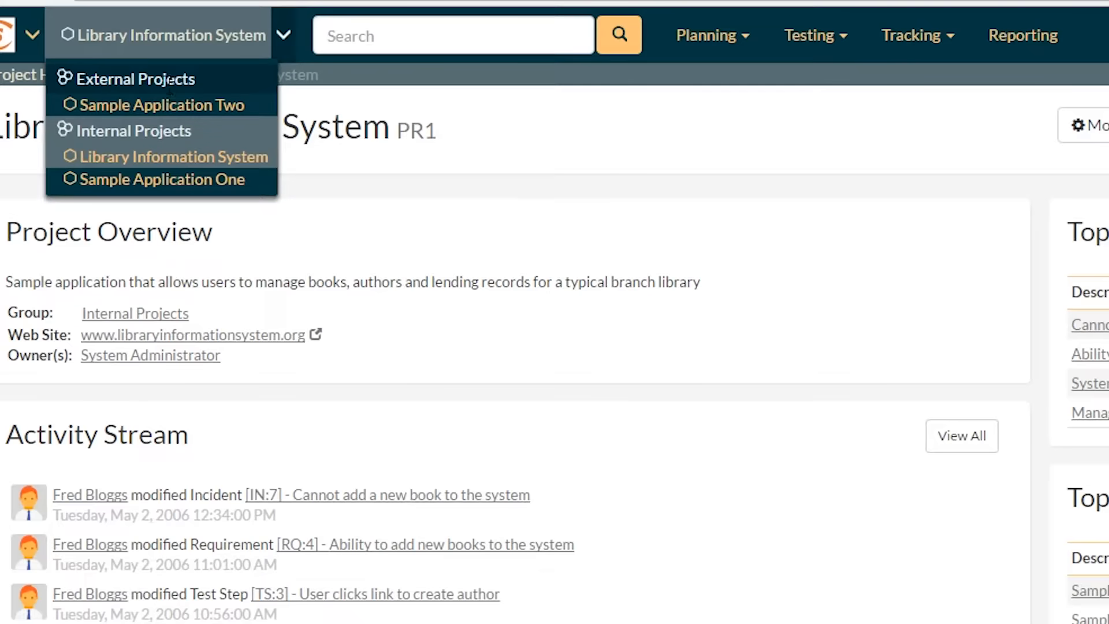
{"action": "mouse_move", "coordinate": [58, 137]}
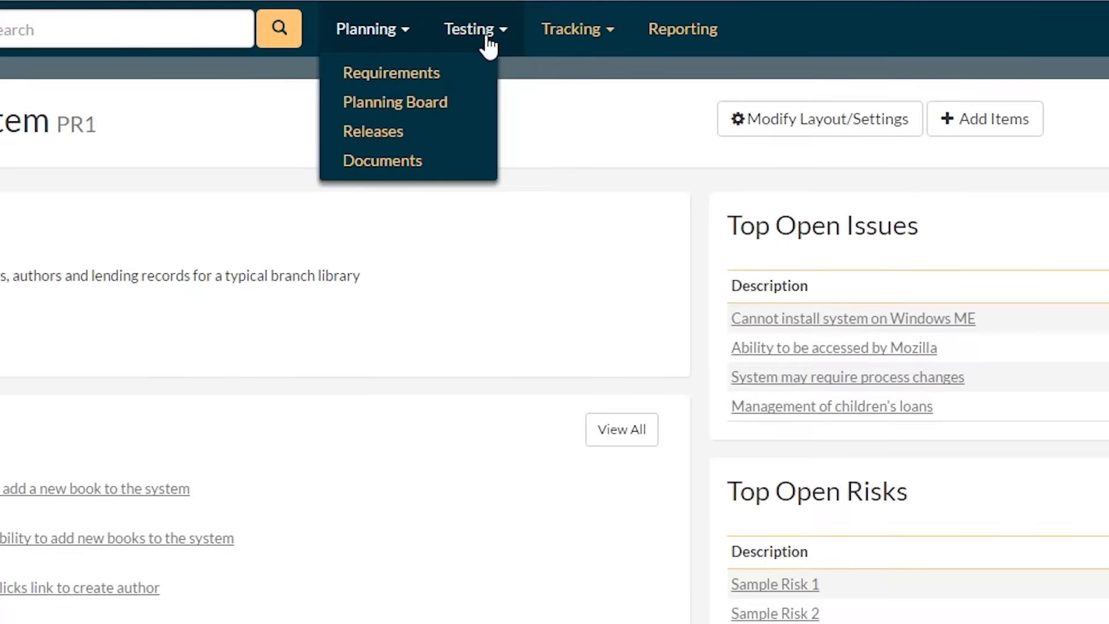
{"action": "mouse_move", "coordinate": [382, 35]}
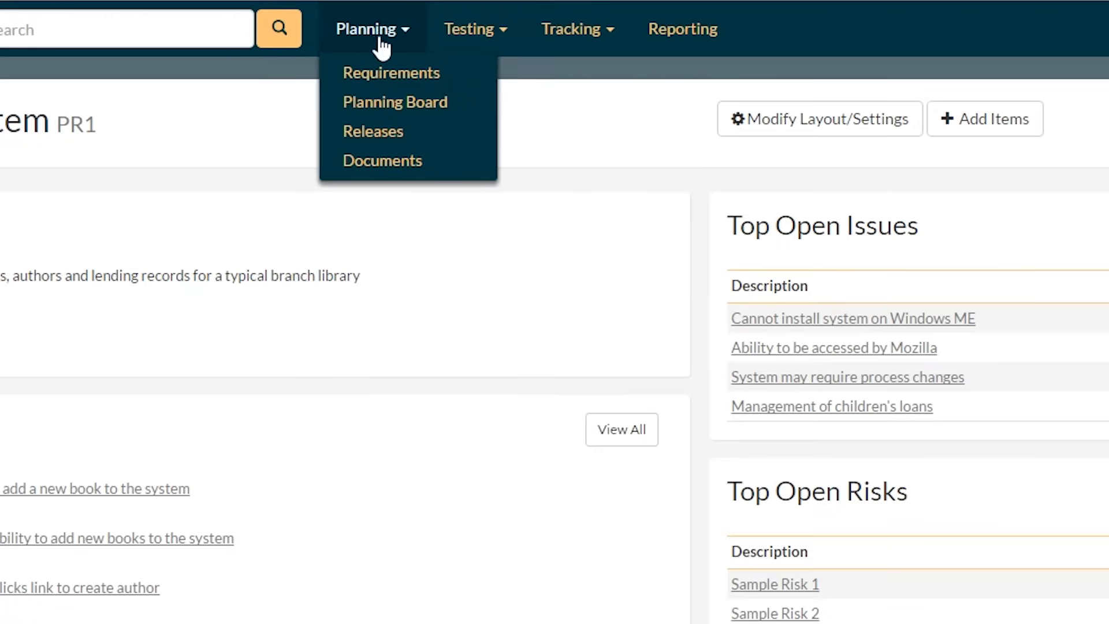
{"action": "left_click", "coordinate": [573, 28]}
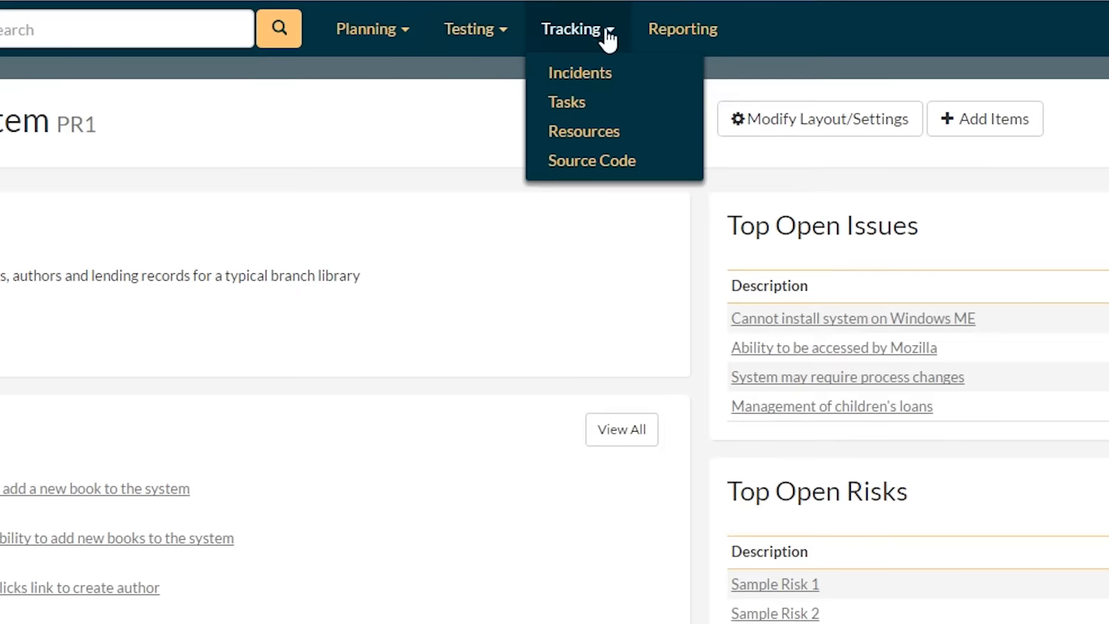
{"action": "mouse_move", "coordinate": [231, 159]}
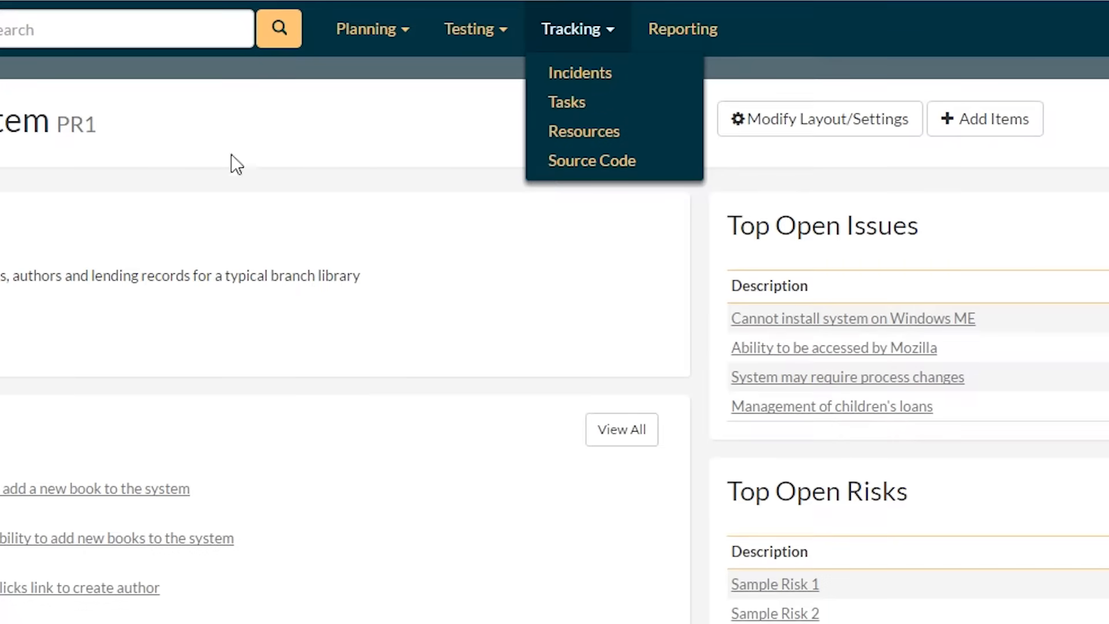
{"action": "mouse_move", "coordinate": [619, 267]}
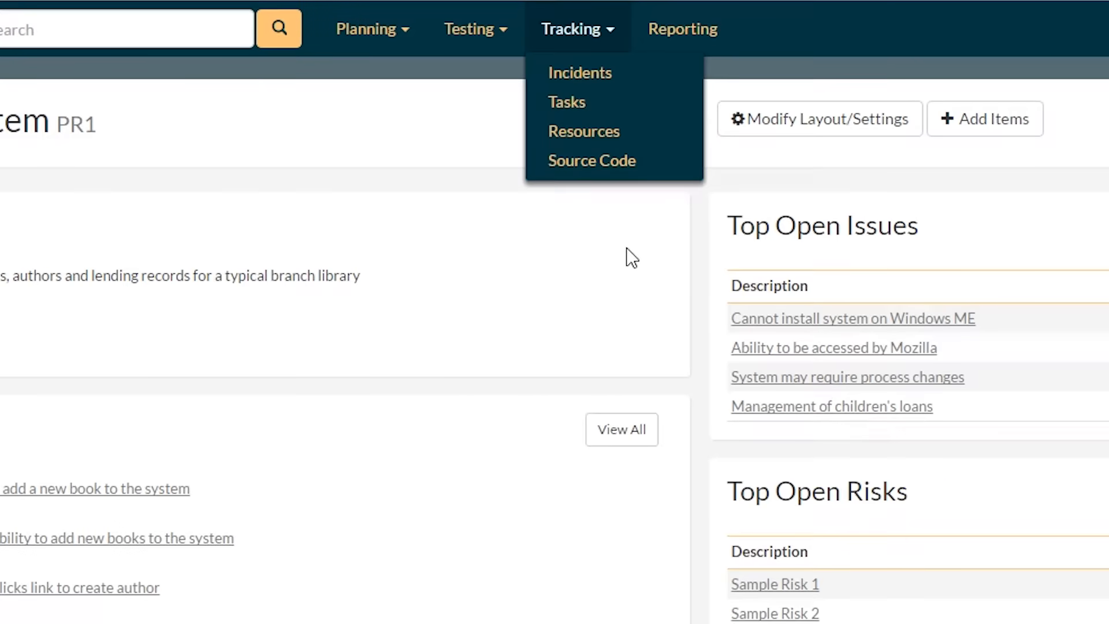
{"action": "left_click", "coordinate": [625, 246]}
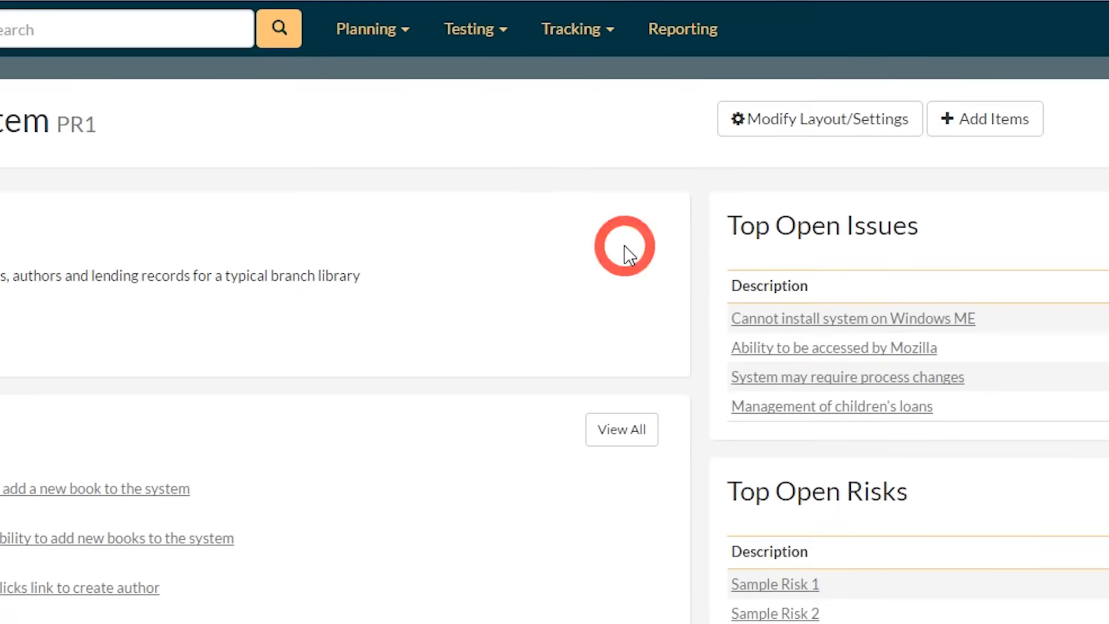
{"action": "left_click", "coordinate": [365, 28]}
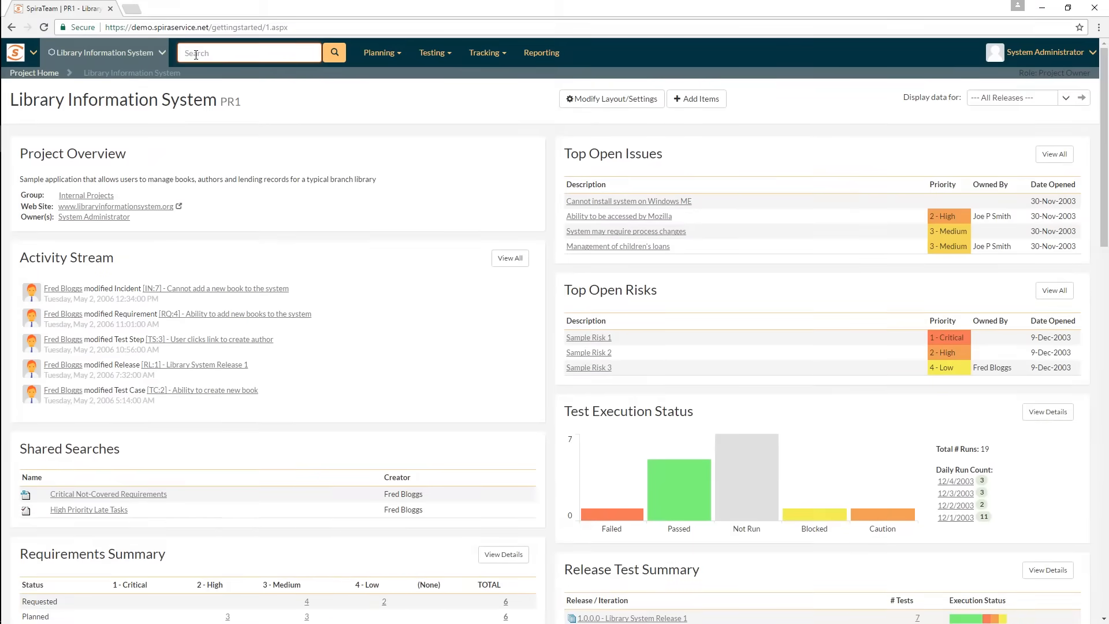
Step: Search all artifacts for "sample" and sort the results by relevance
{"action": "type", "text": "sample"}
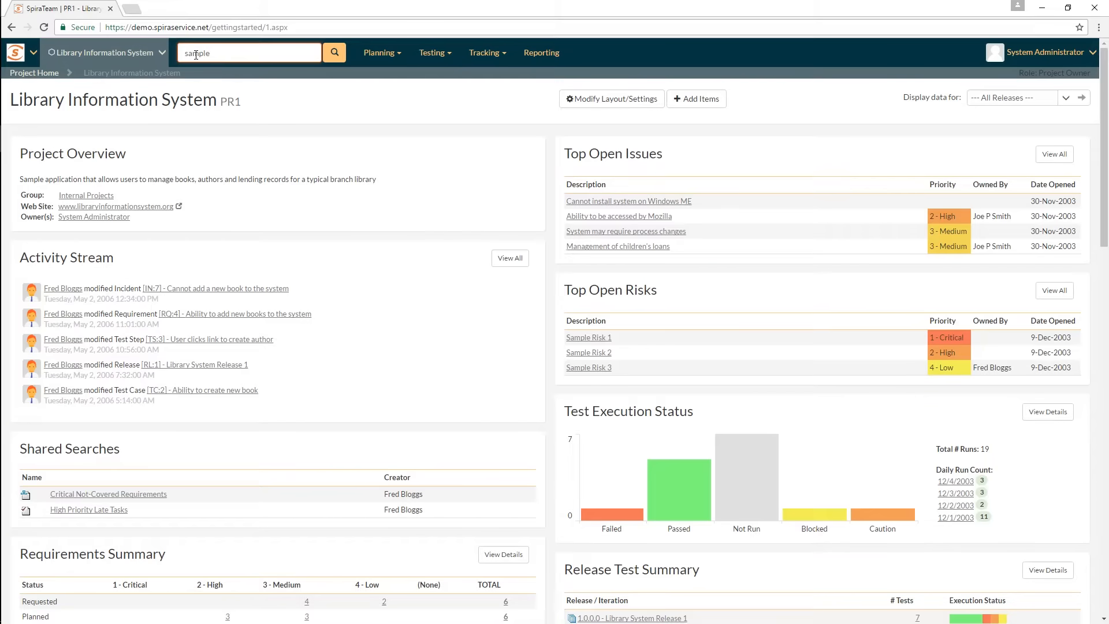
{"action": "left_click", "coordinate": [334, 52]}
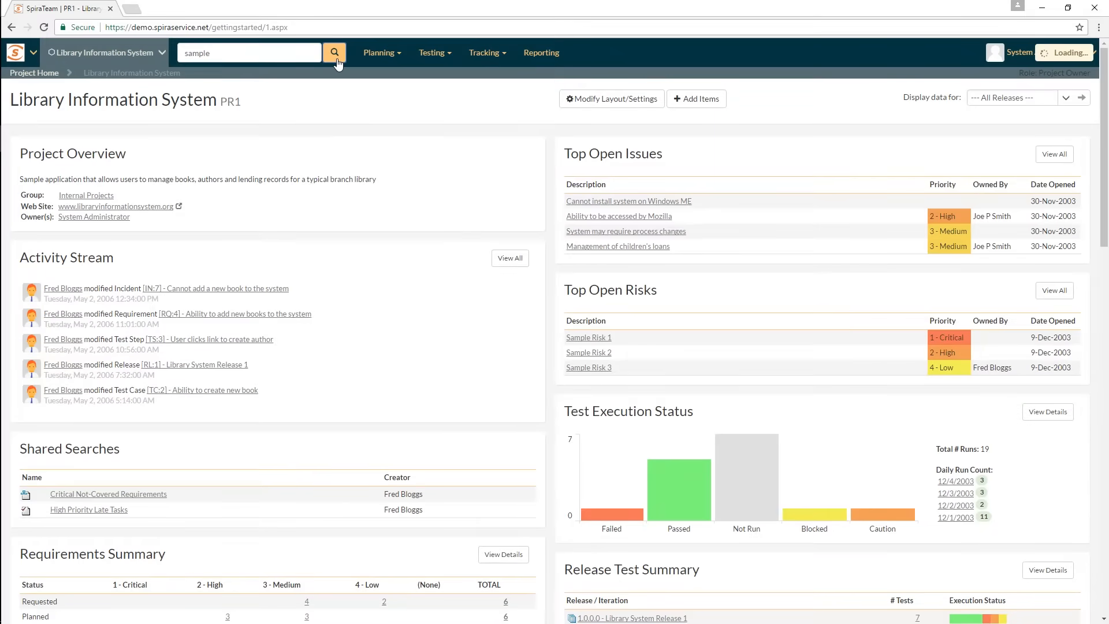
{"action": "left_click", "coordinate": [334, 54]}
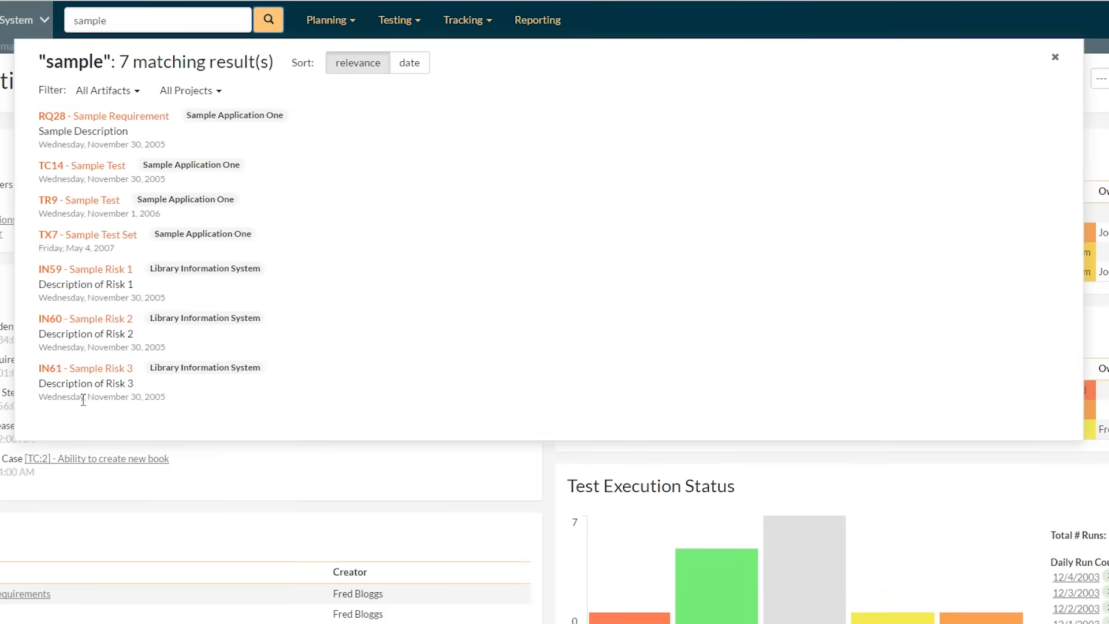
{"action": "mouse_move", "coordinate": [133, 92]}
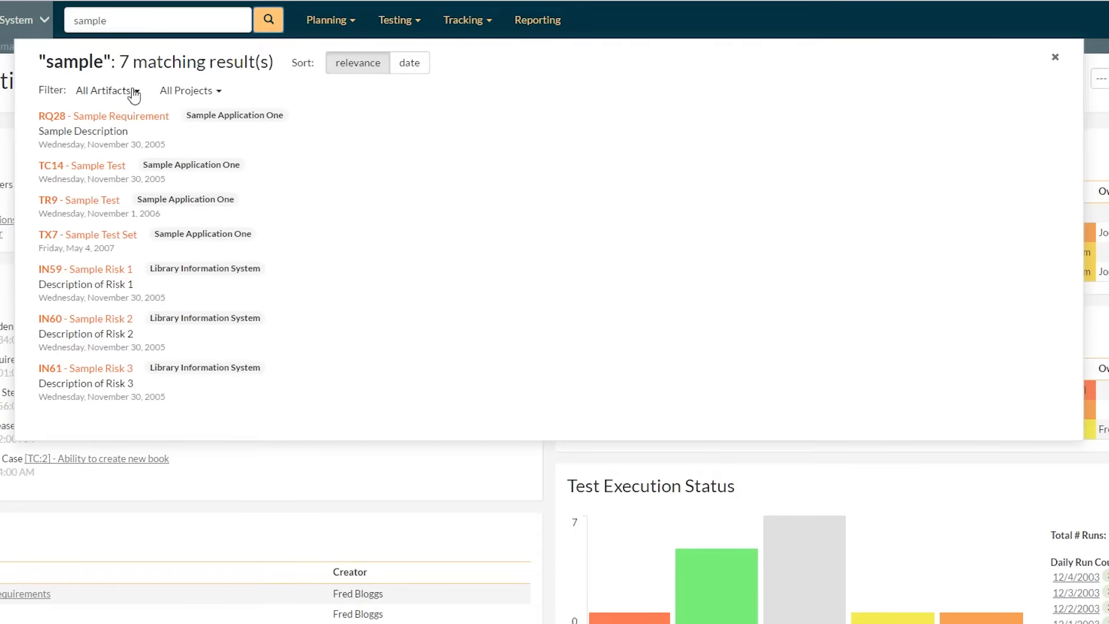
{"action": "left_click", "coordinate": [358, 63]}
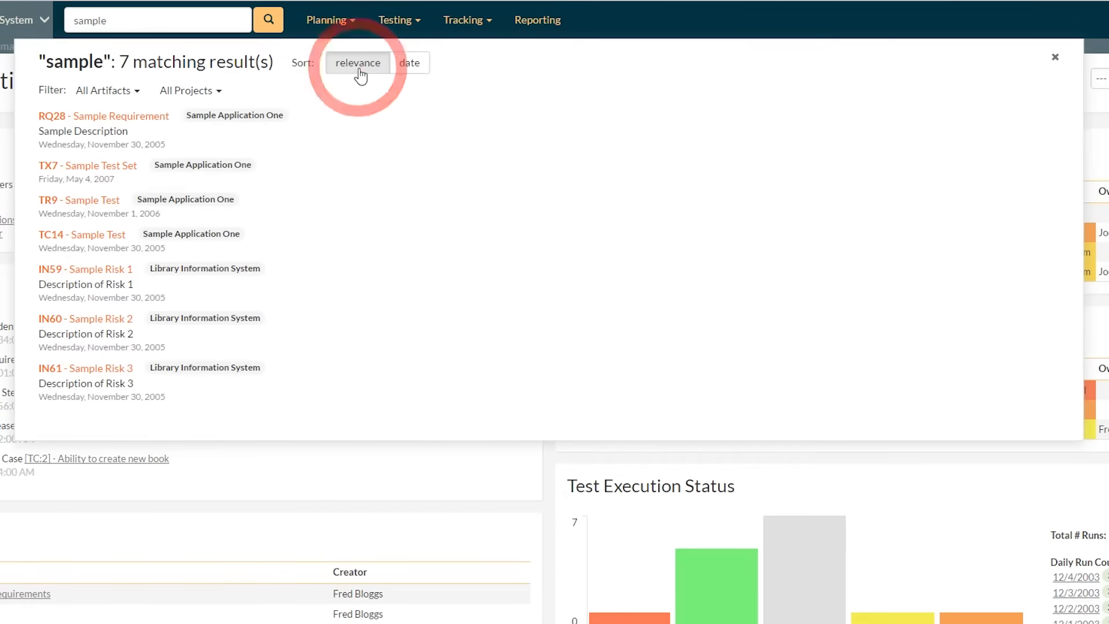
Step: Filter the search results to Current Project, leaving the three Sample Risk incidents
{"action": "left_click", "coordinate": [107, 90]}
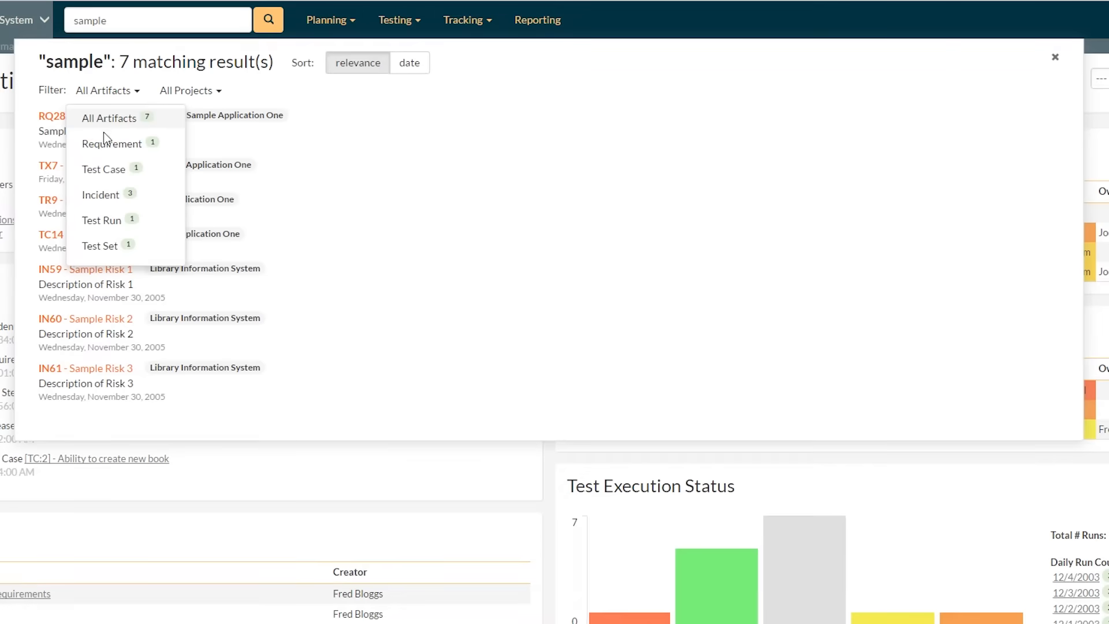
{"action": "left_click", "coordinate": [188, 90]}
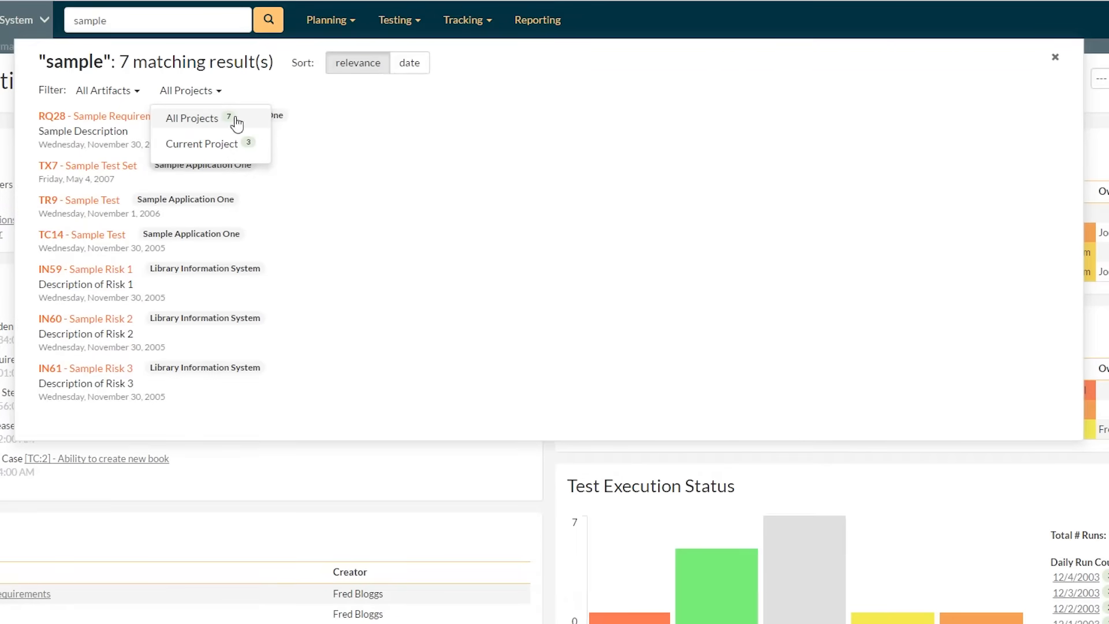
{"action": "left_click", "coordinate": [201, 144]}
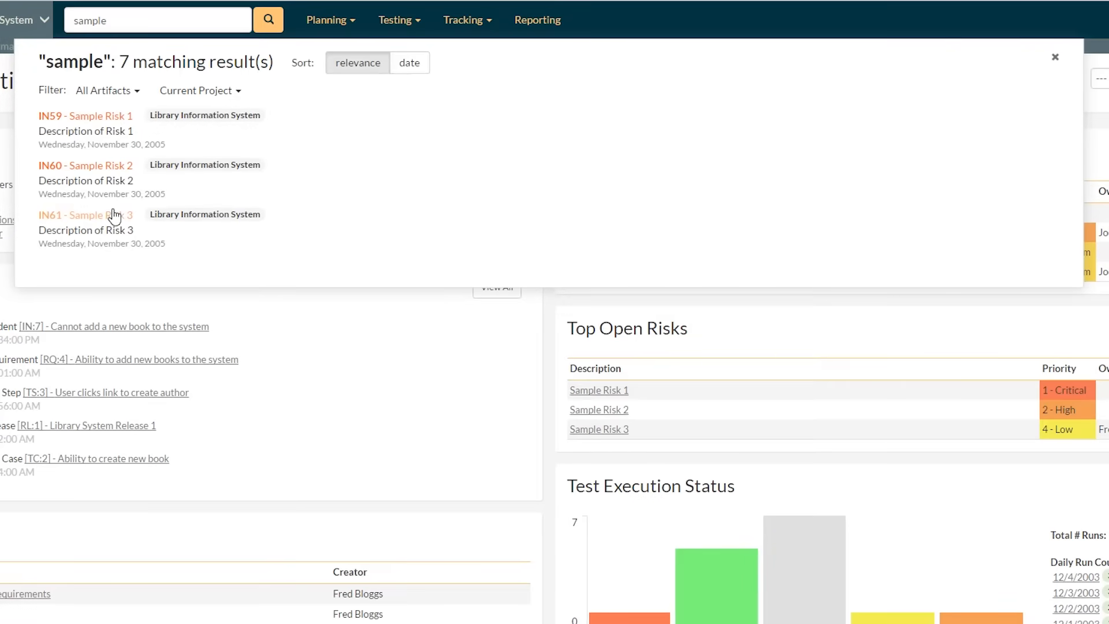
{"action": "mouse_move", "coordinate": [106, 122]}
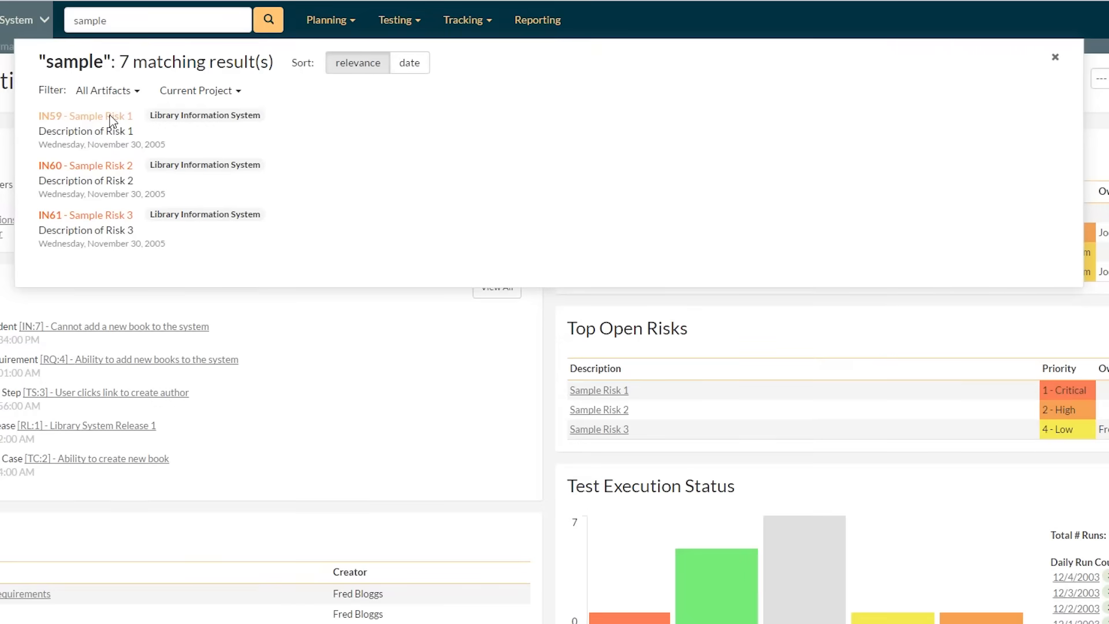
{"action": "mouse_move", "coordinate": [118, 136]}
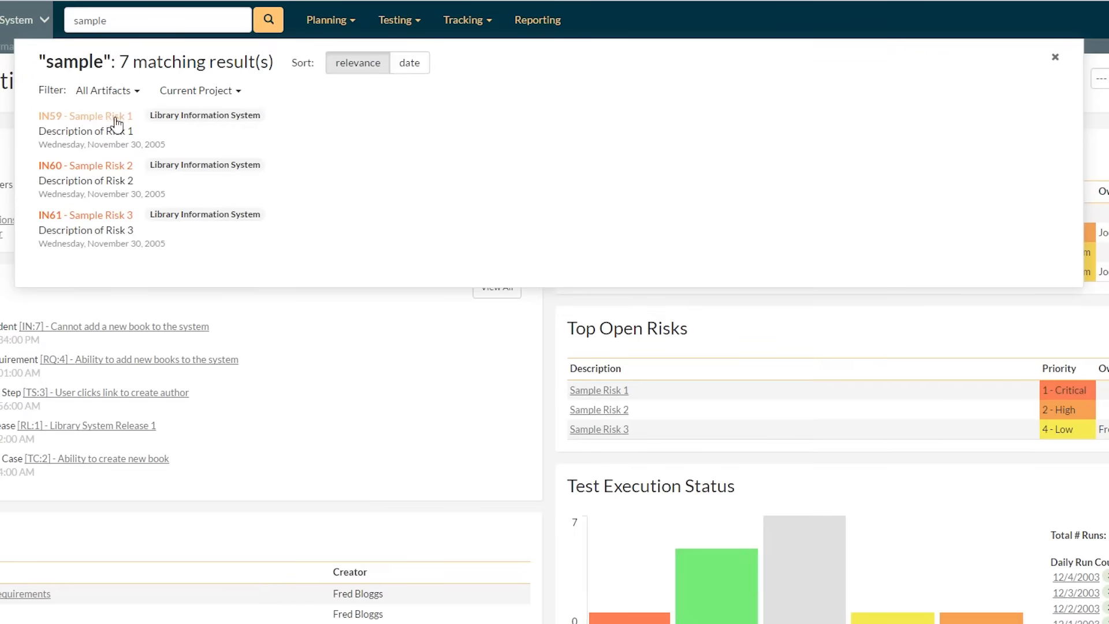
Step: View incident IN:59 Sample Risk 1, then the user menu's Keyboard Shortcuts reference
{"action": "left_click", "coordinate": [85, 116]}
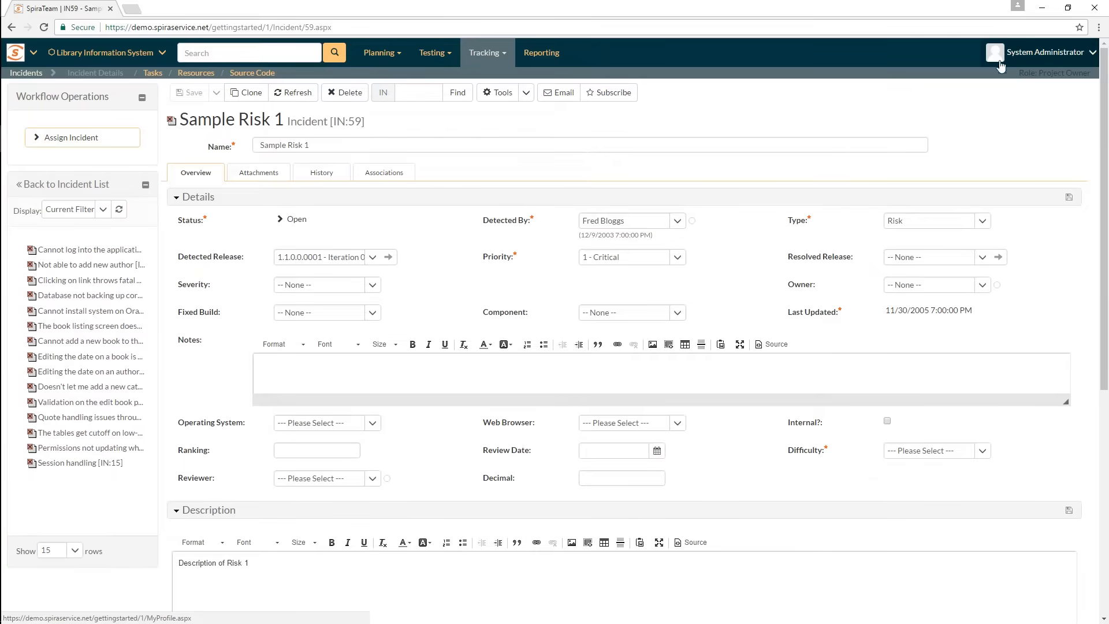
{"action": "mouse_move", "coordinate": [1031, 64]}
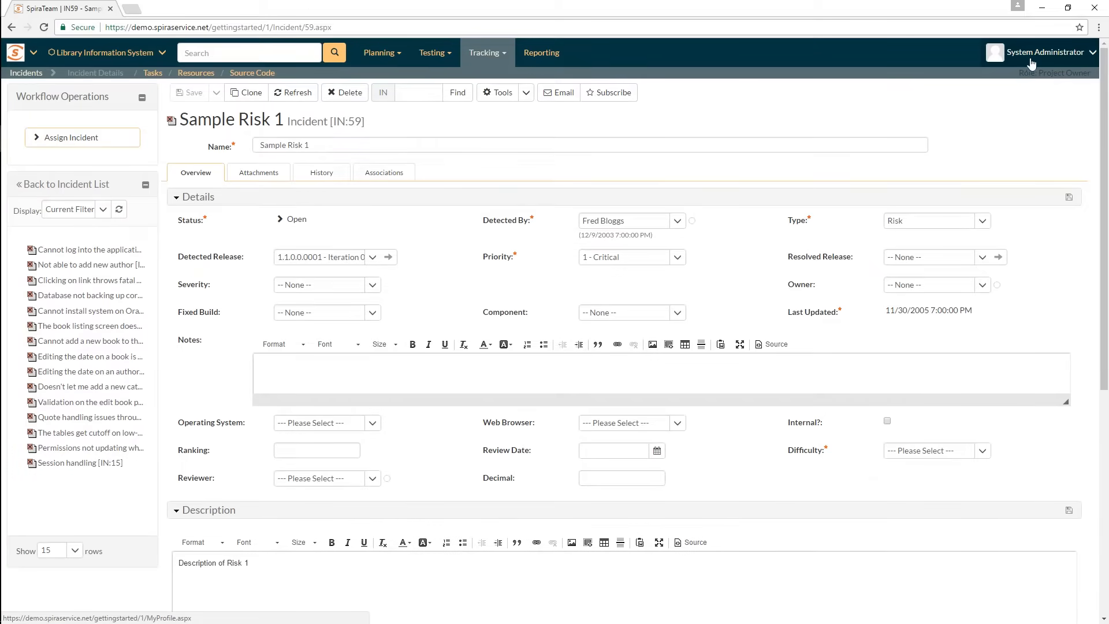
{"action": "mouse_move", "coordinate": [992, 67]}
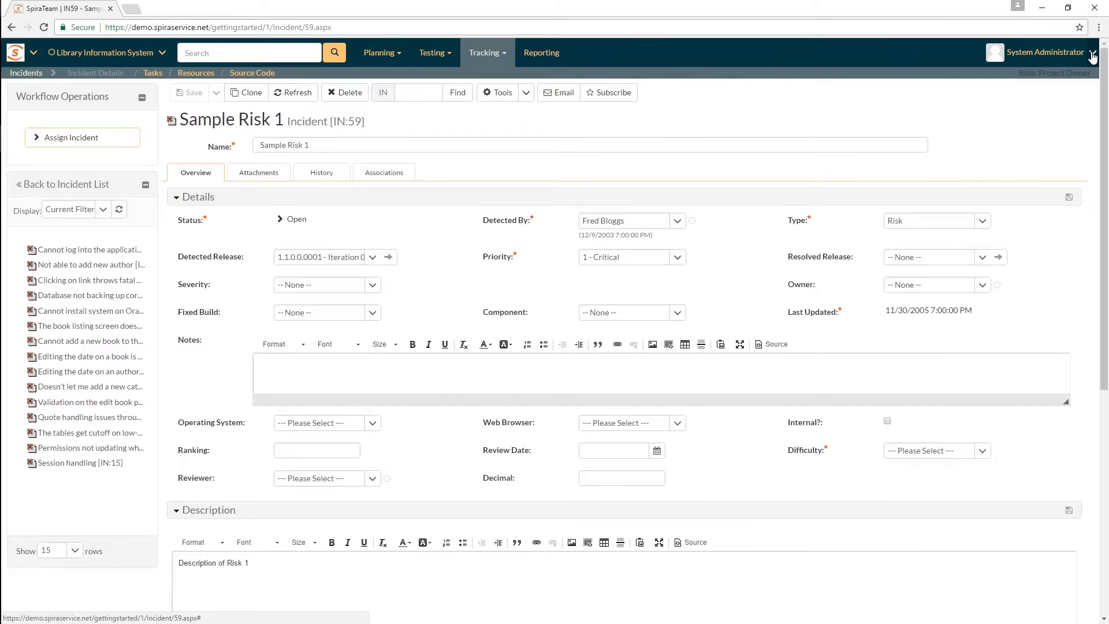
{"action": "left_click", "coordinate": [1080, 52]}
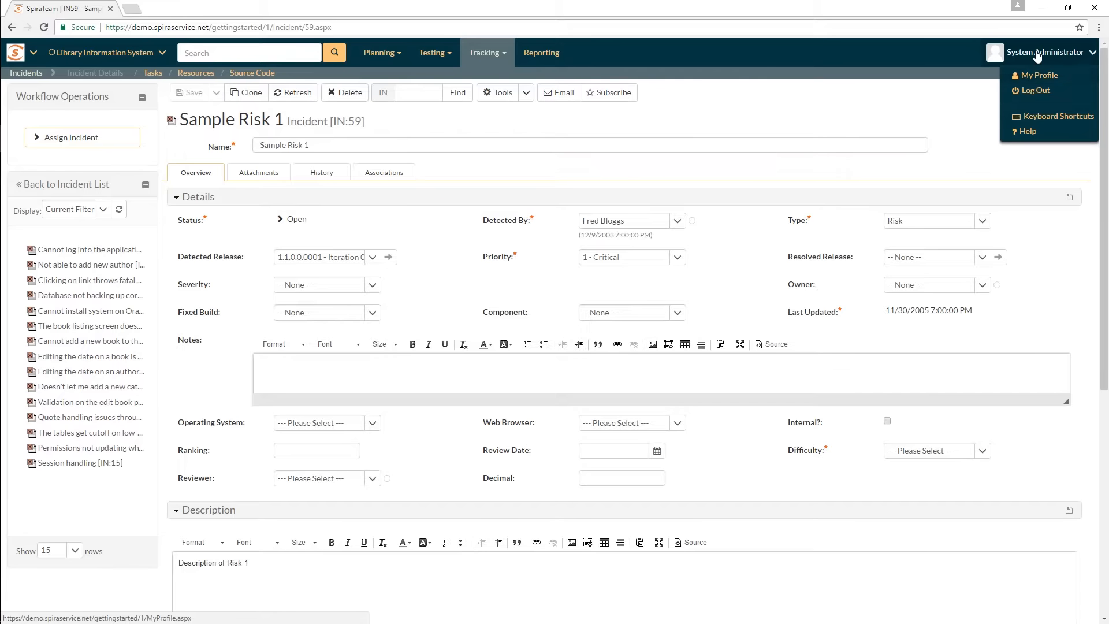
{"action": "mouse_move", "coordinate": [1038, 54]}
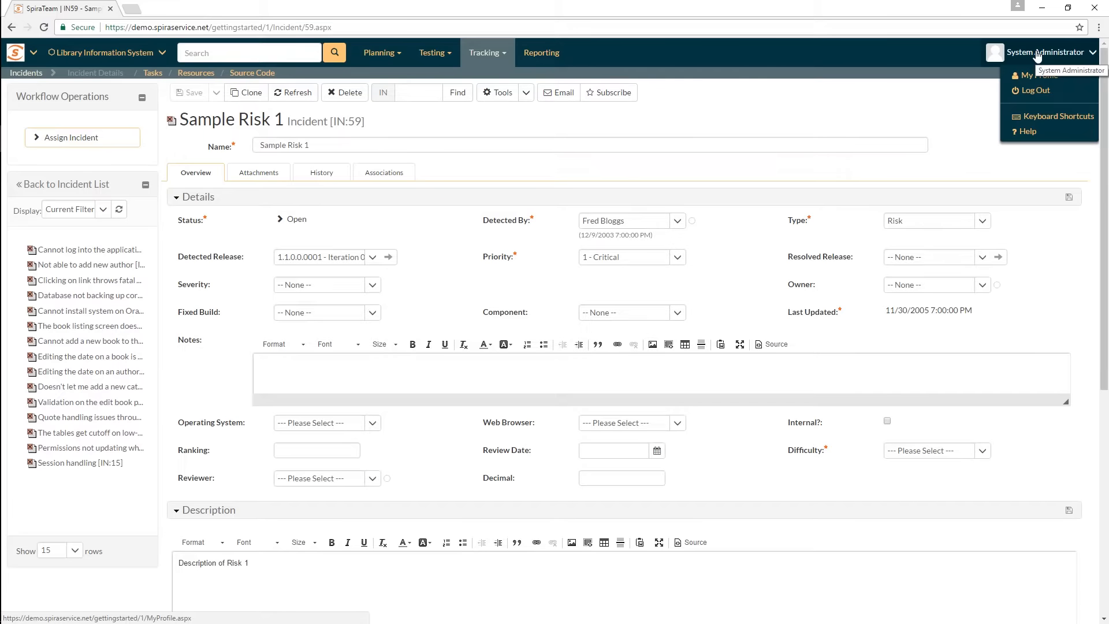
{"action": "mouse_move", "coordinate": [1062, 68]}
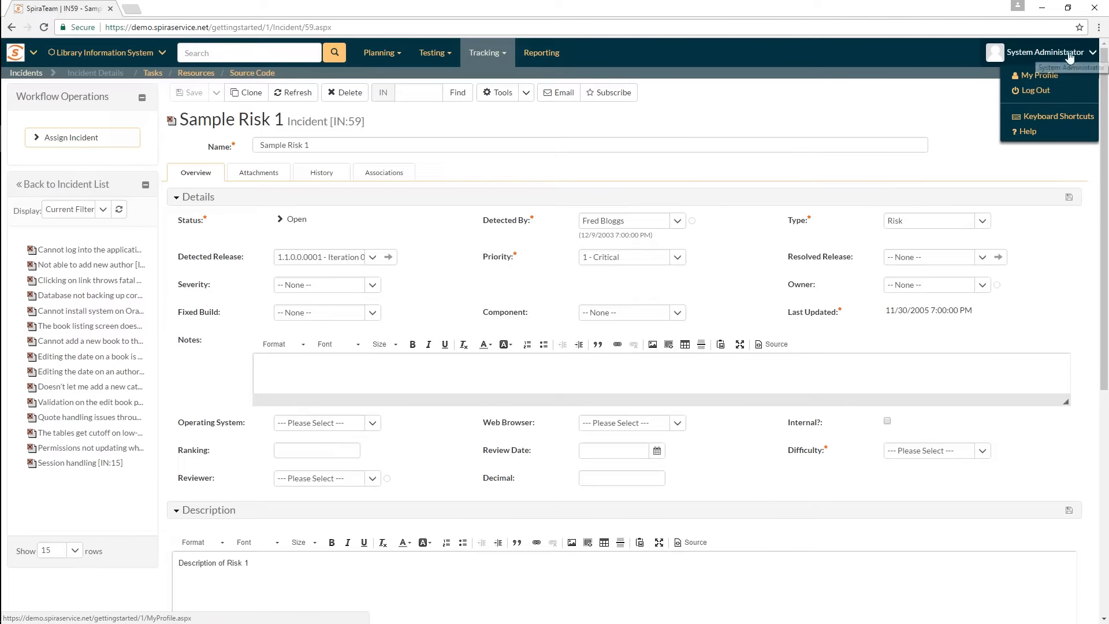
{"action": "mouse_move", "coordinate": [1040, 91]}
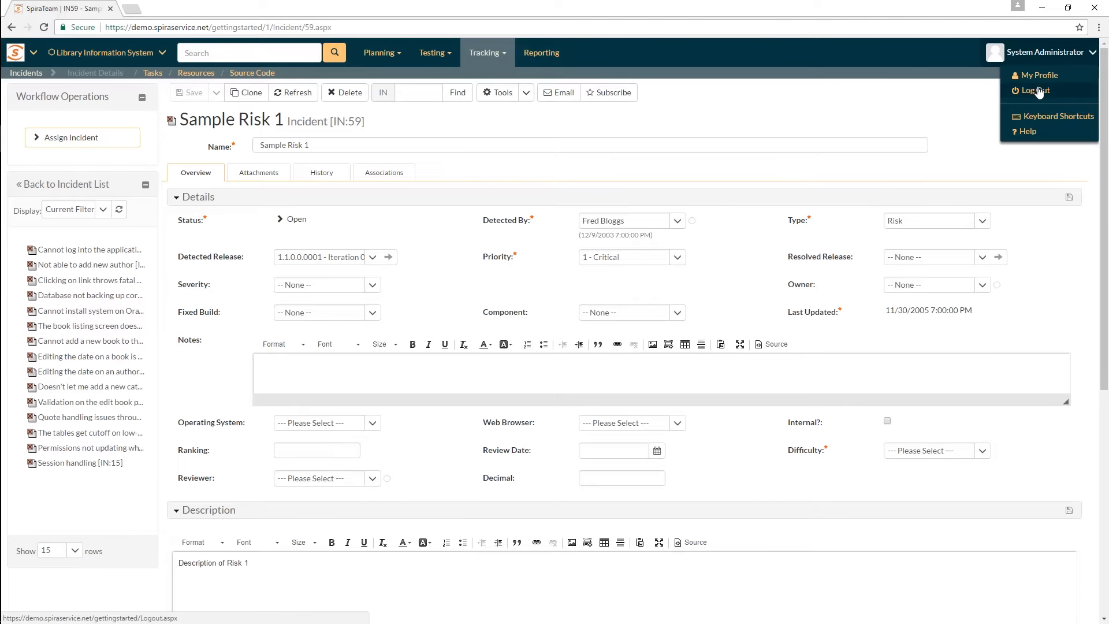
{"action": "mouse_move", "coordinate": [1038, 121]}
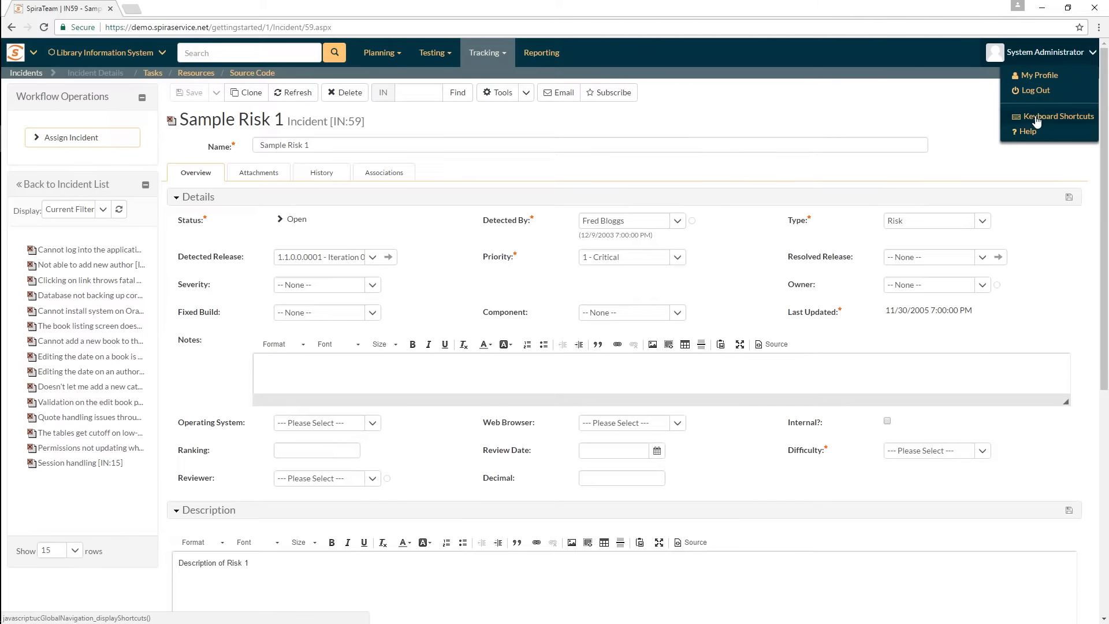
{"action": "left_click", "coordinate": [1059, 116]}
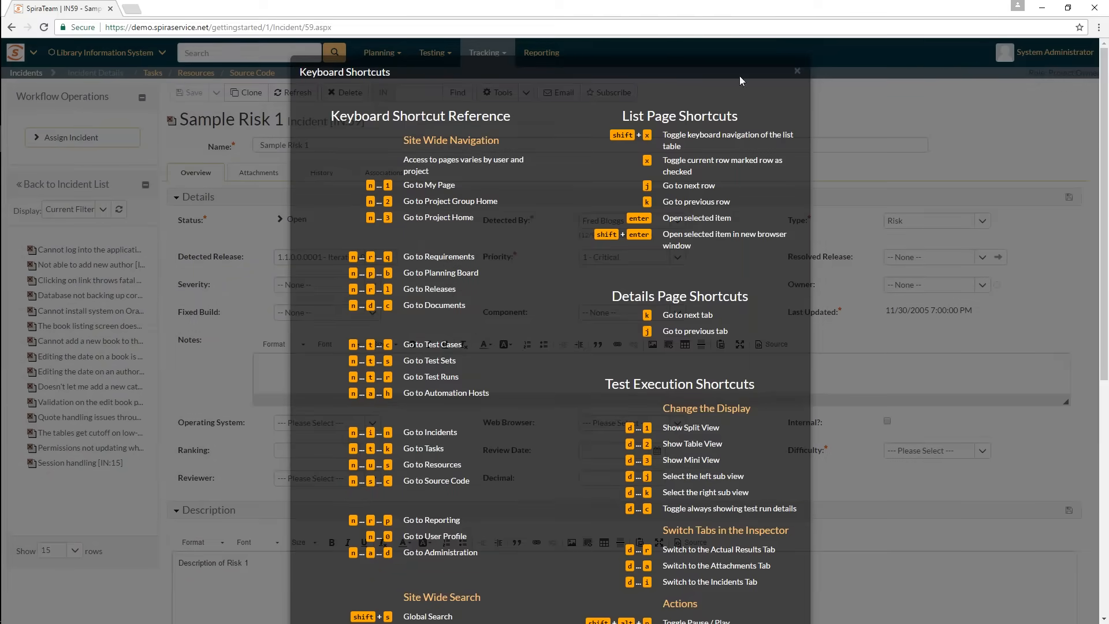
{"action": "scroll", "scroll_direction": "down", "scroll_amount": 3}
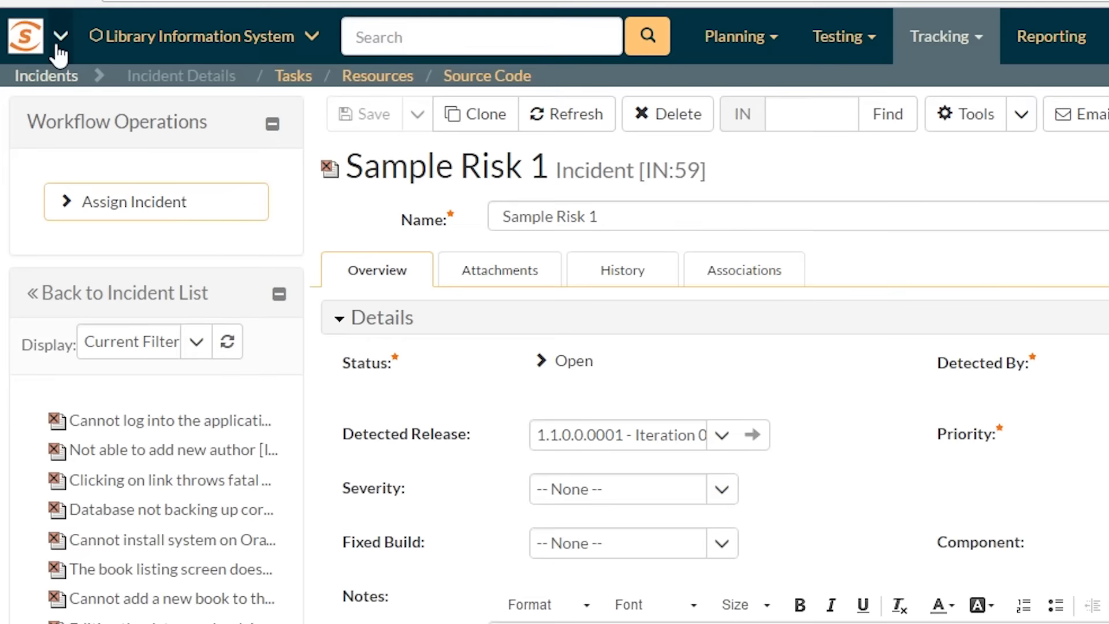
{"action": "mouse_move", "coordinate": [30, 40]}
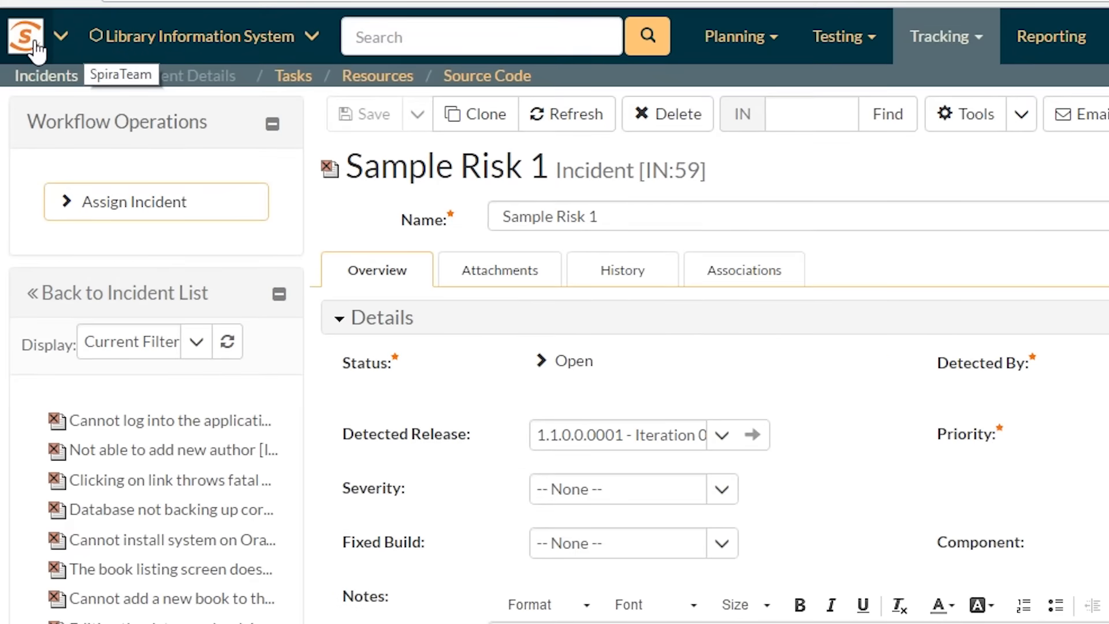
{"action": "mouse_move", "coordinate": [28, 36]}
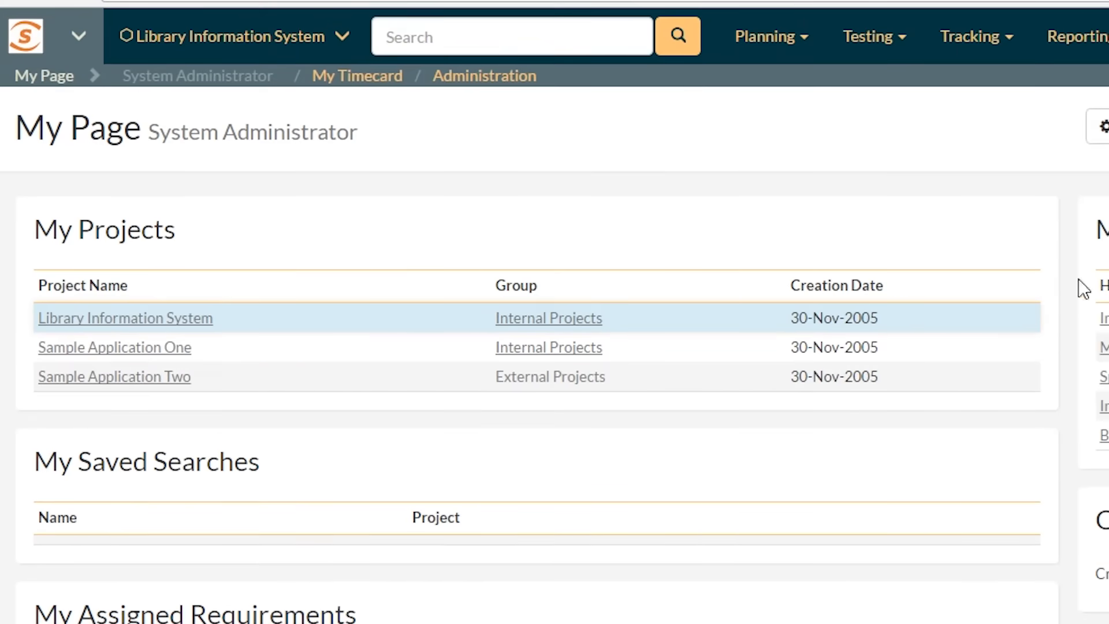
Step: Show the logo home menu listing My Page, My Timecard and Administration
{"action": "left_click", "coordinate": [79, 37]}
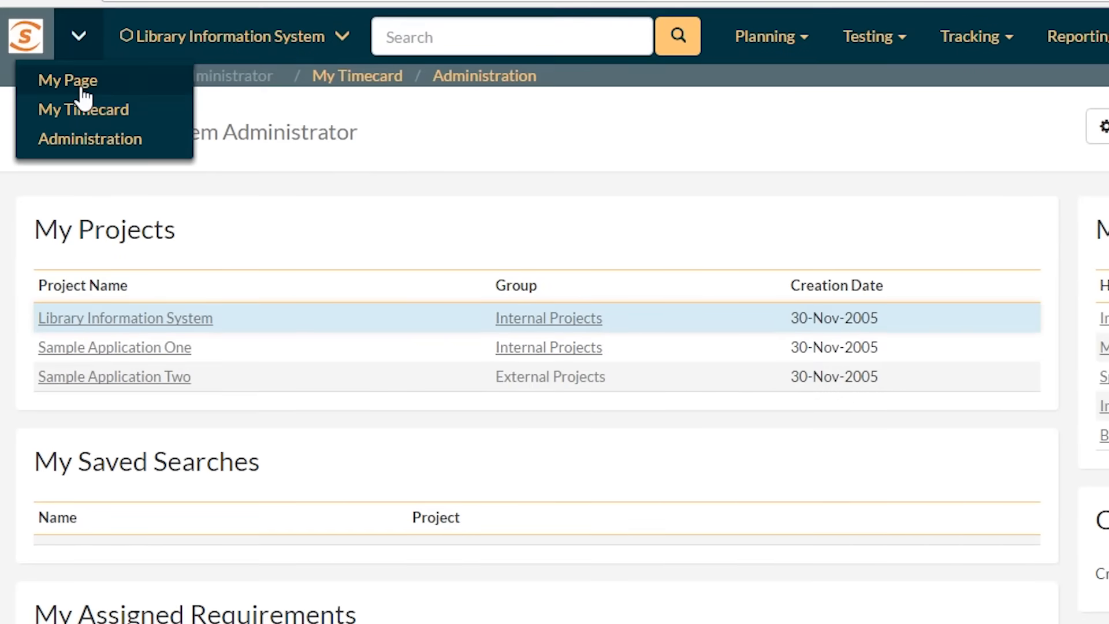
{"action": "mouse_move", "coordinate": [86, 114]}
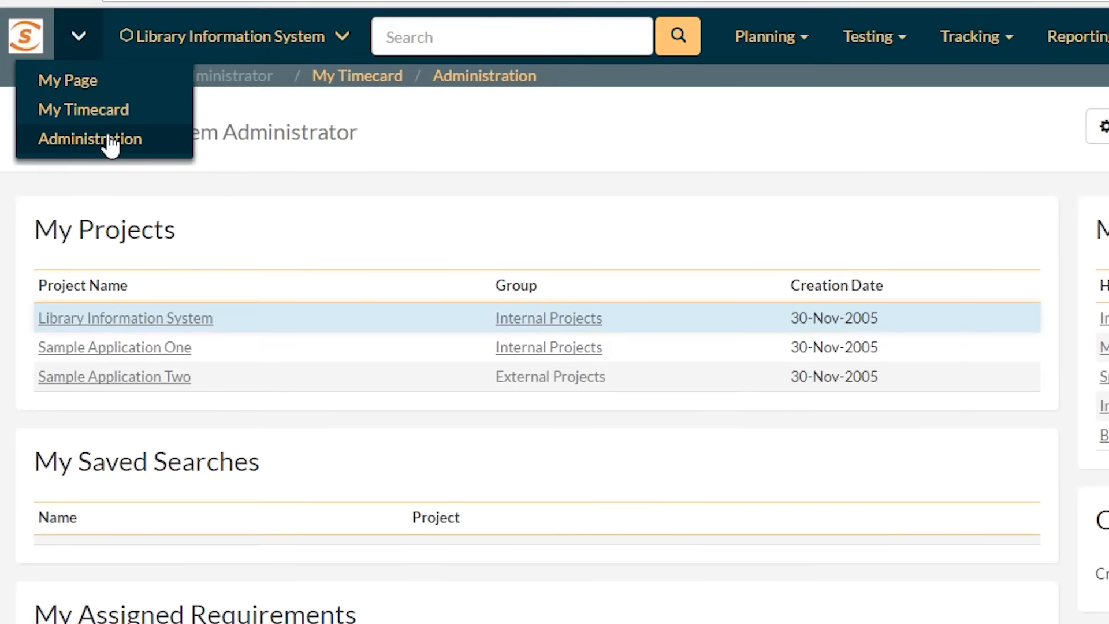
{"action": "mouse_move", "coordinate": [104, 153]}
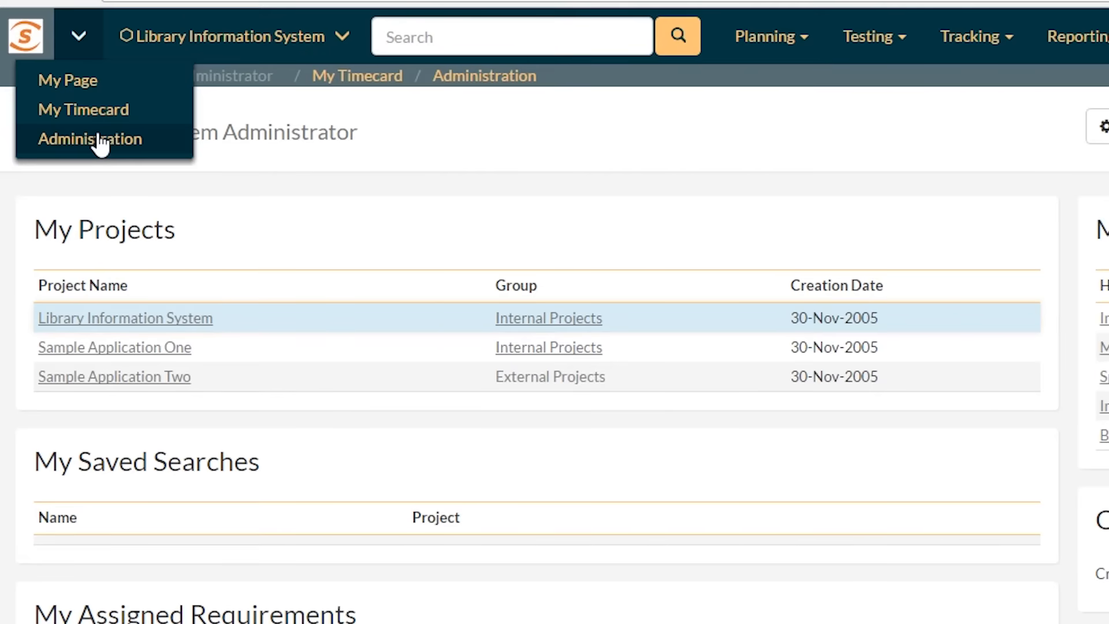
{"action": "mouse_move", "coordinate": [106, 137]}
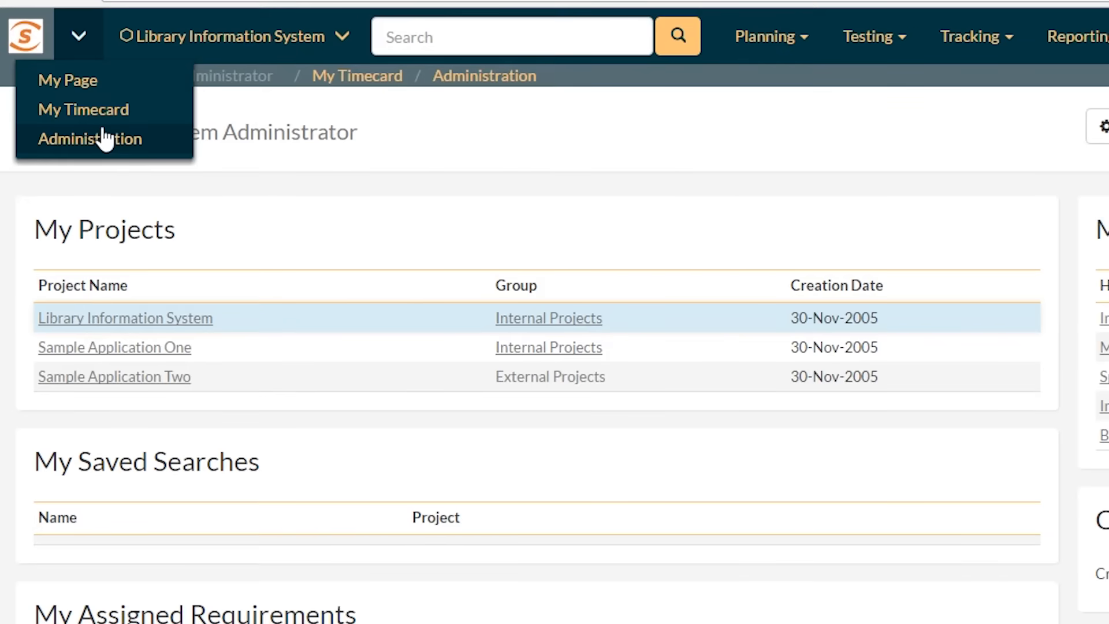
{"action": "mouse_move", "coordinate": [425, 173]}
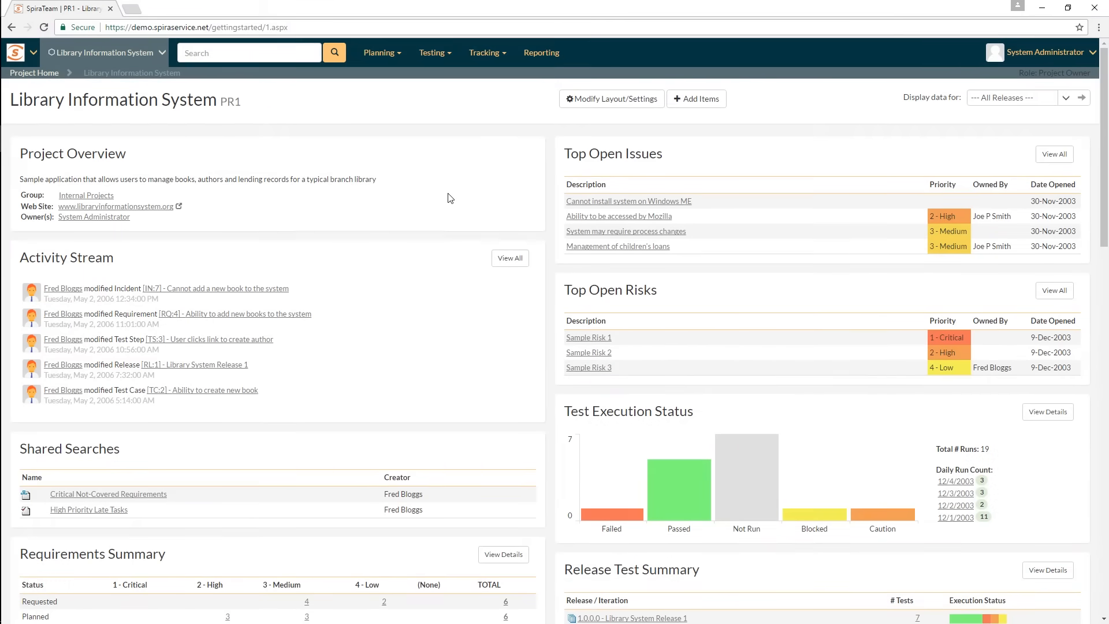
{"action": "mouse_move", "coordinate": [443, 189]}
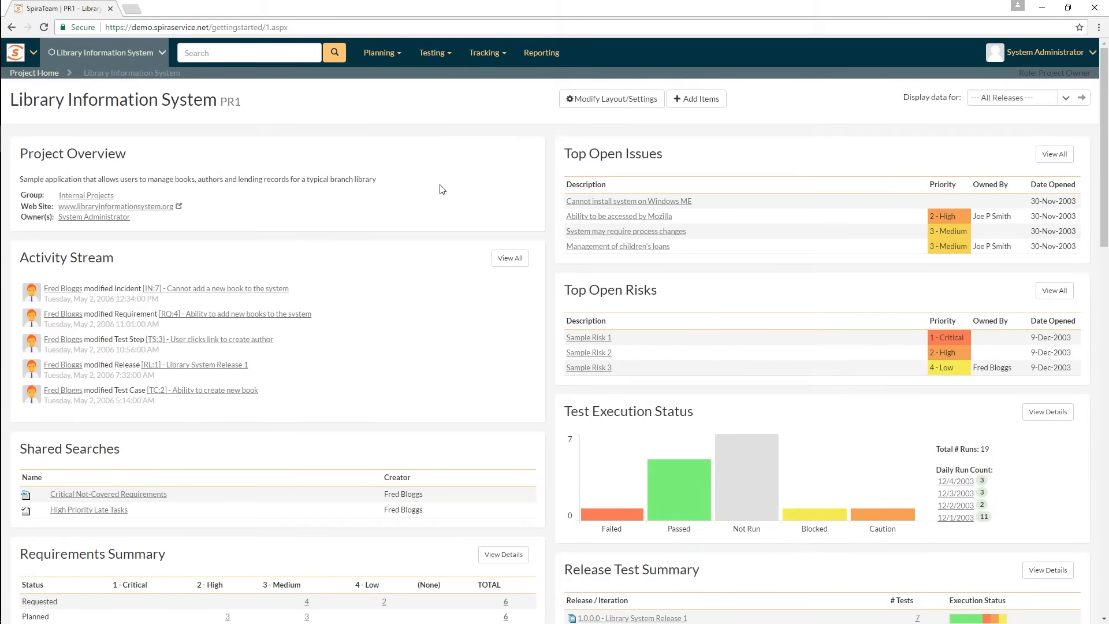
{"action": "mouse_move", "coordinate": [439, 187]}
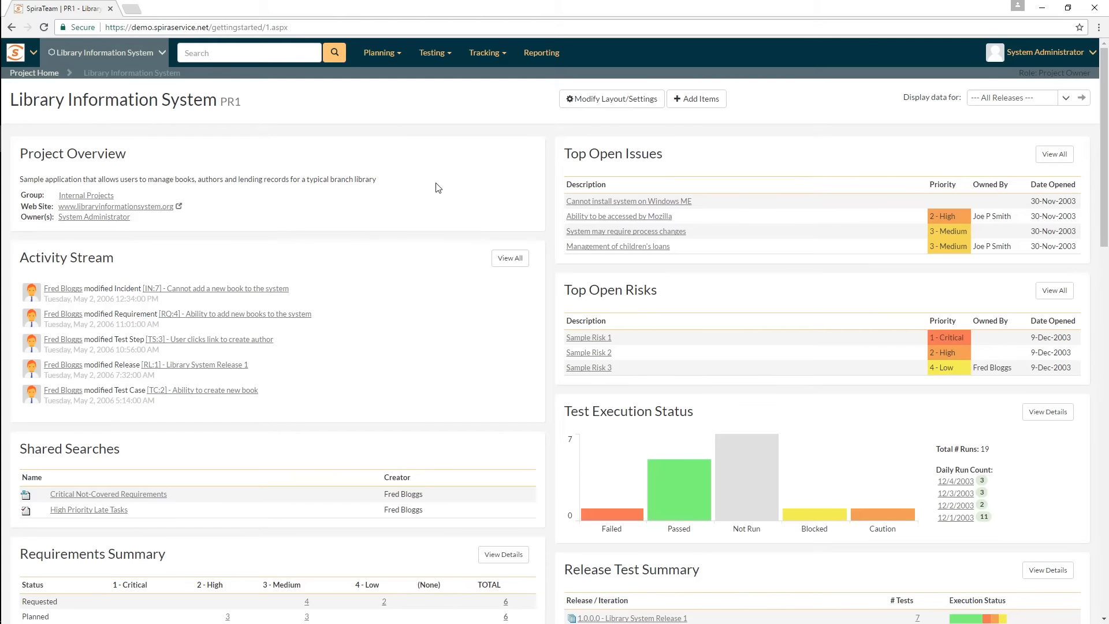
{"action": "mouse_move", "coordinate": [552, 158]}
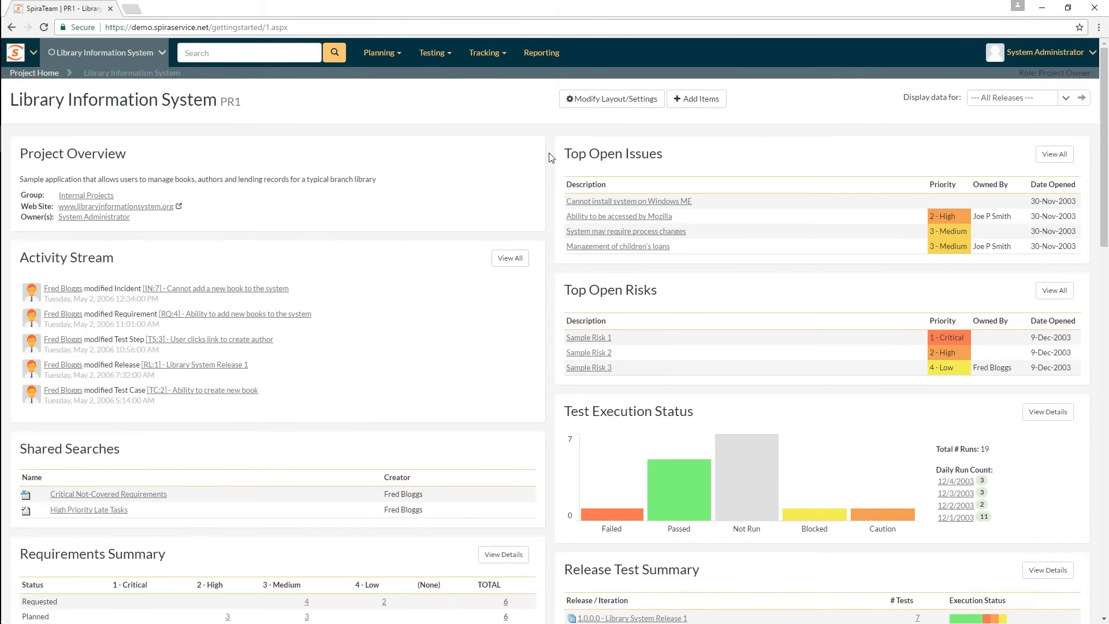
{"action": "mouse_move", "coordinate": [586, 141]}
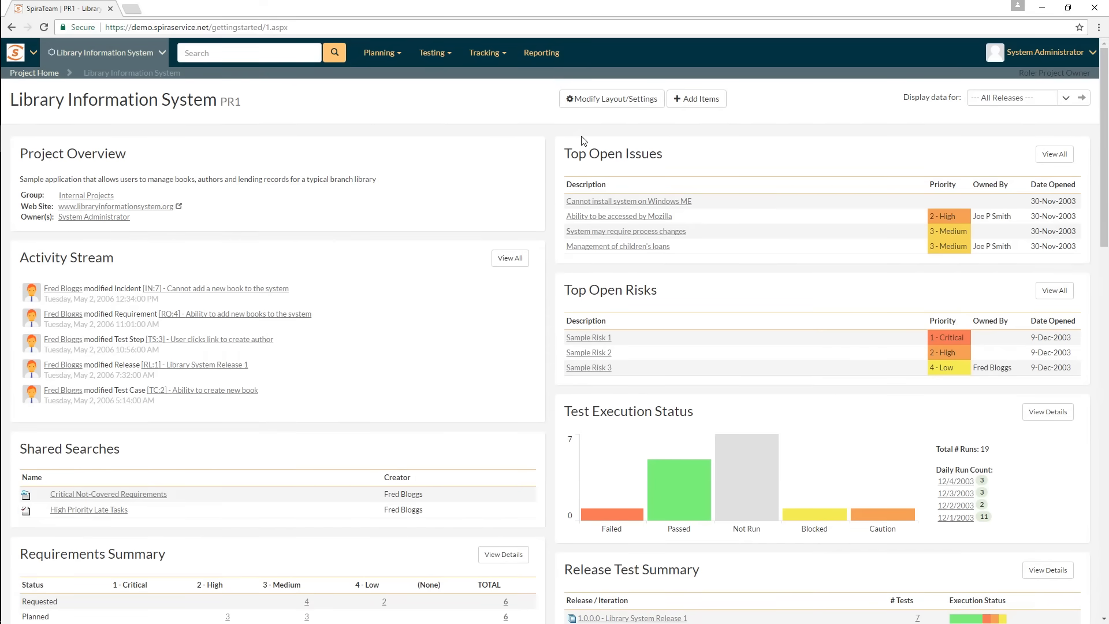
{"action": "mouse_move", "coordinate": [578, 141]}
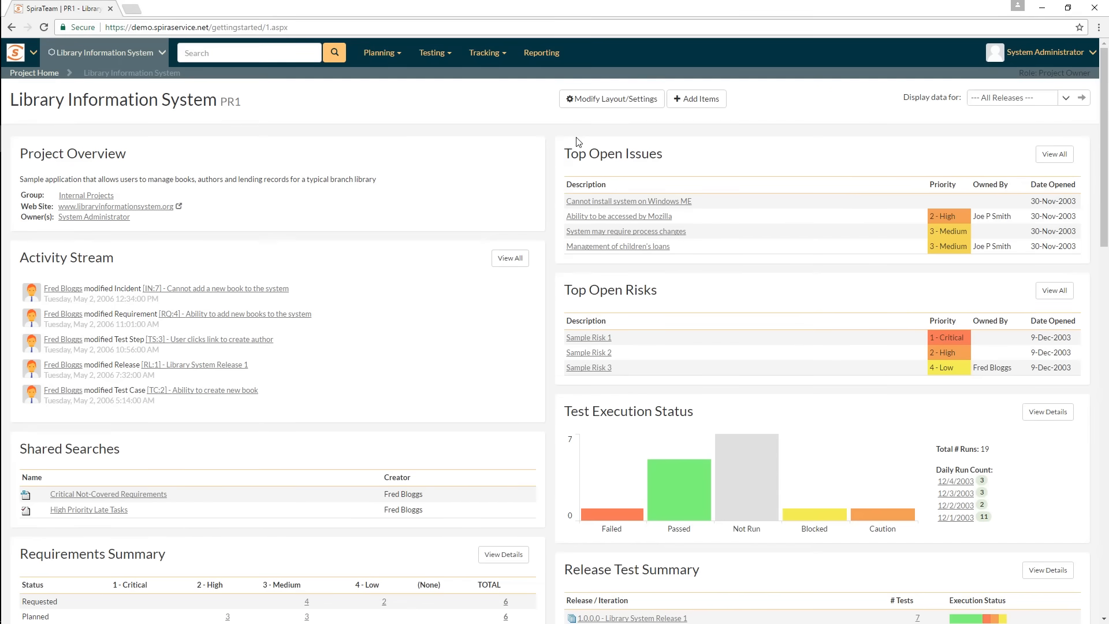
{"action": "mouse_move", "coordinate": [555, 140]}
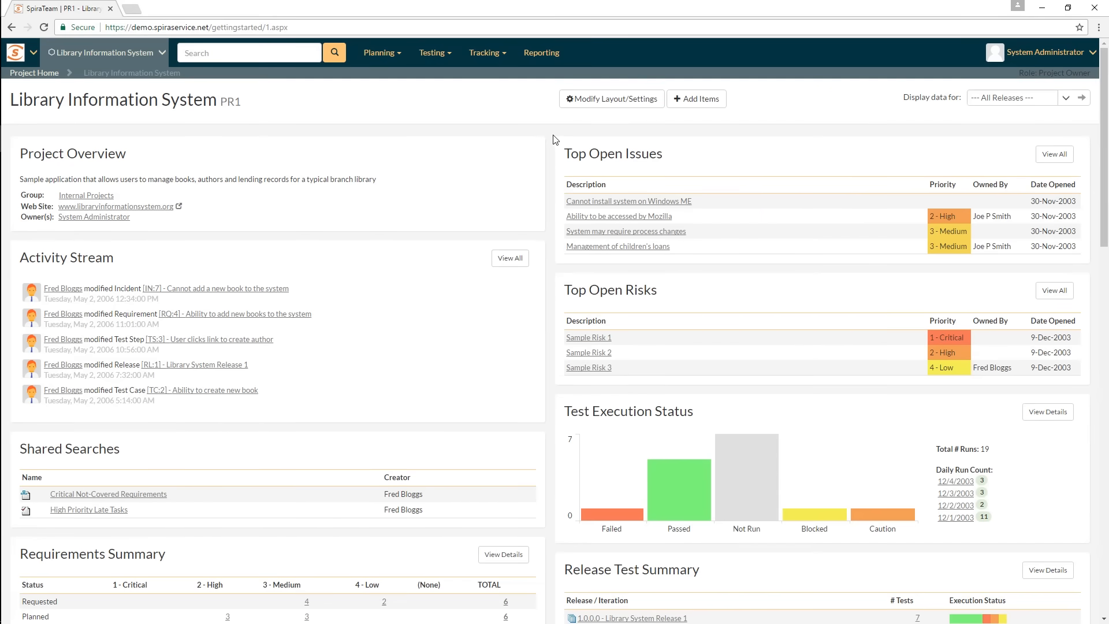